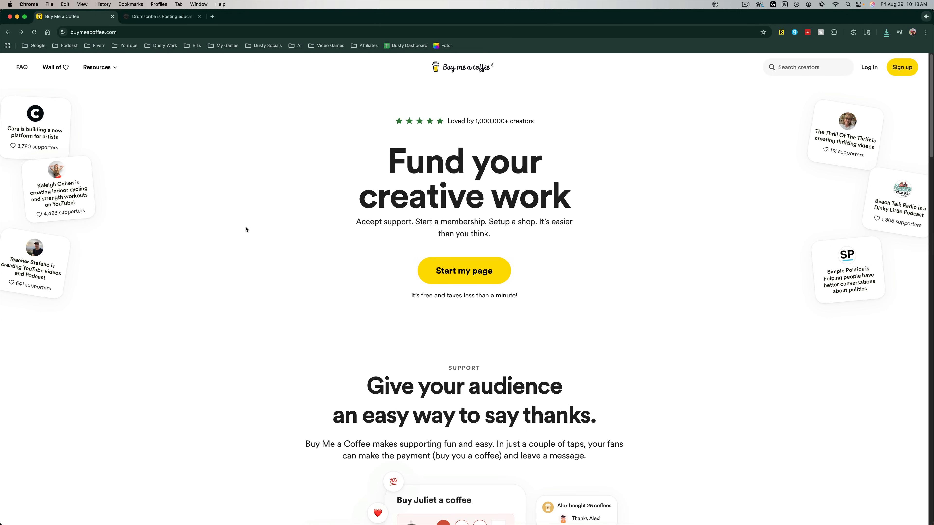
mouse_move(262, 214)
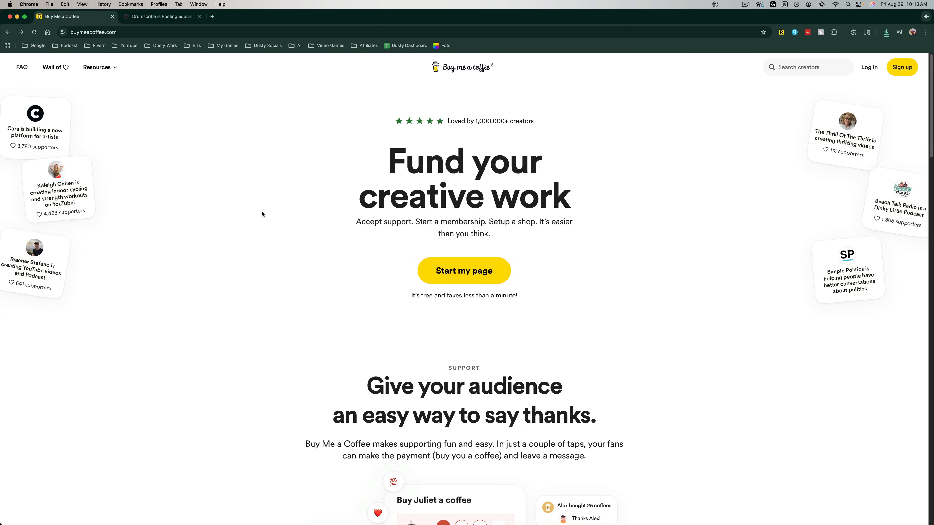
- Browse the Drumscribe page's memberships, supporters and shop sections, then return to the top
left_click(161, 16)
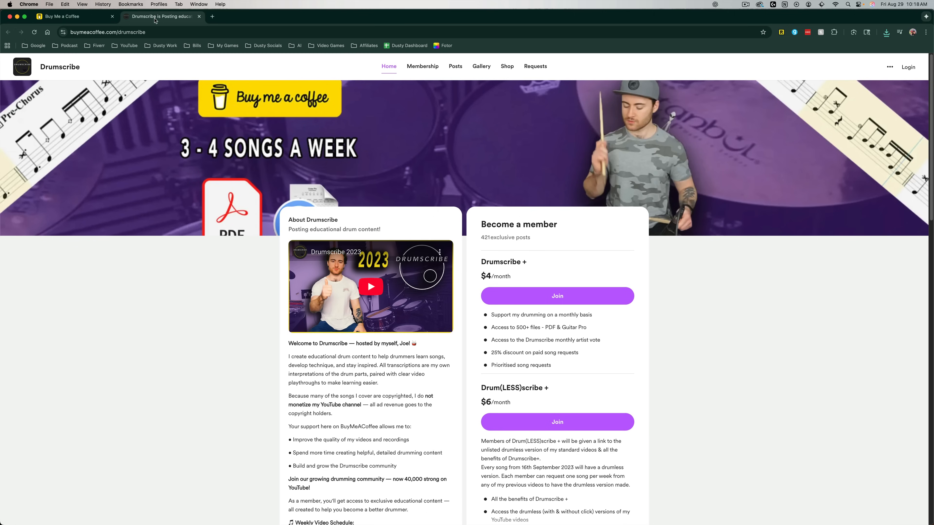
mouse_move(286, 186)
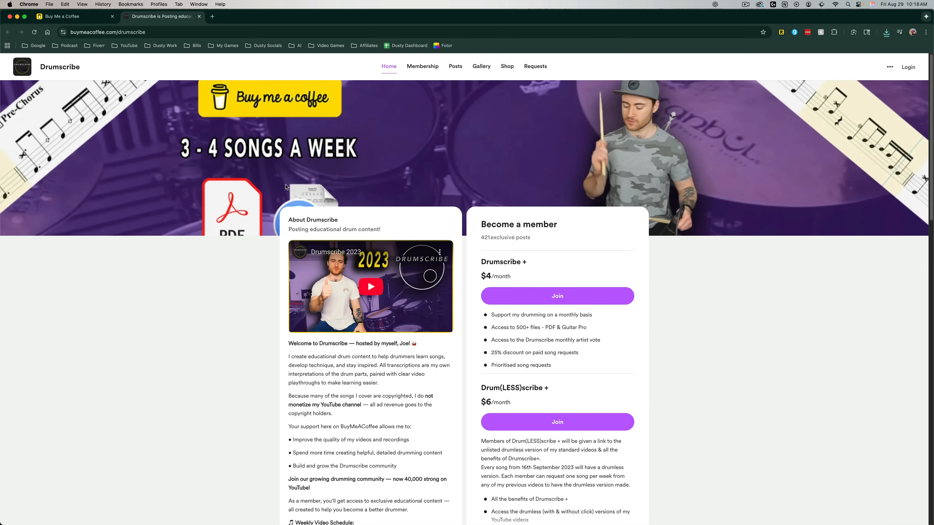
mouse_move(257, 184)
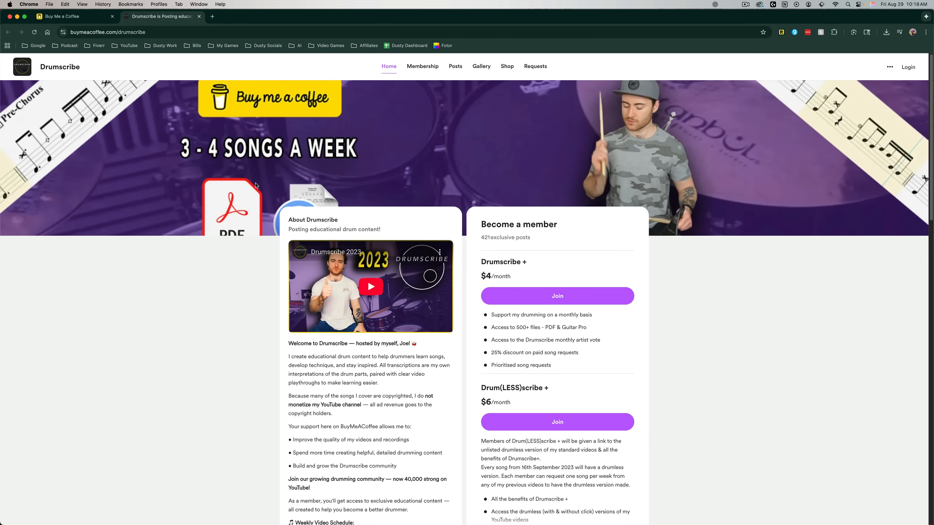
mouse_move(282, 289)
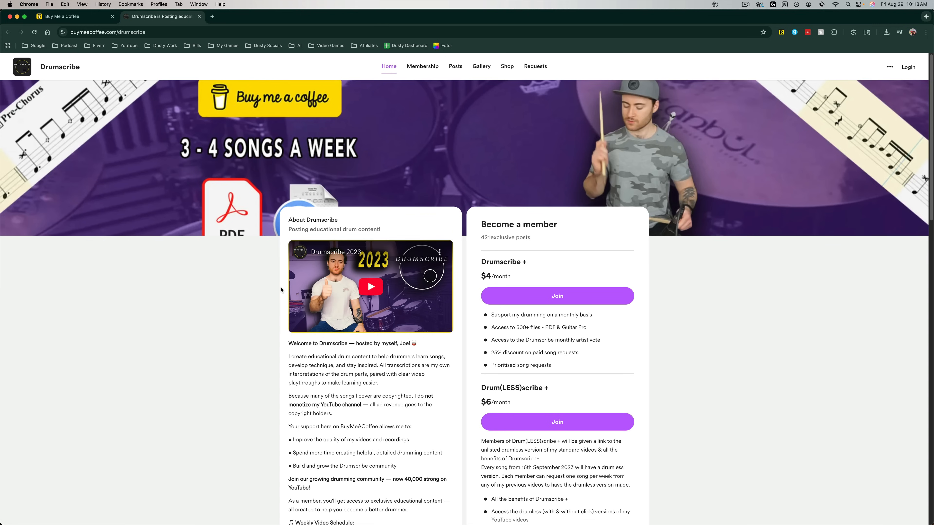
mouse_move(210, 113)
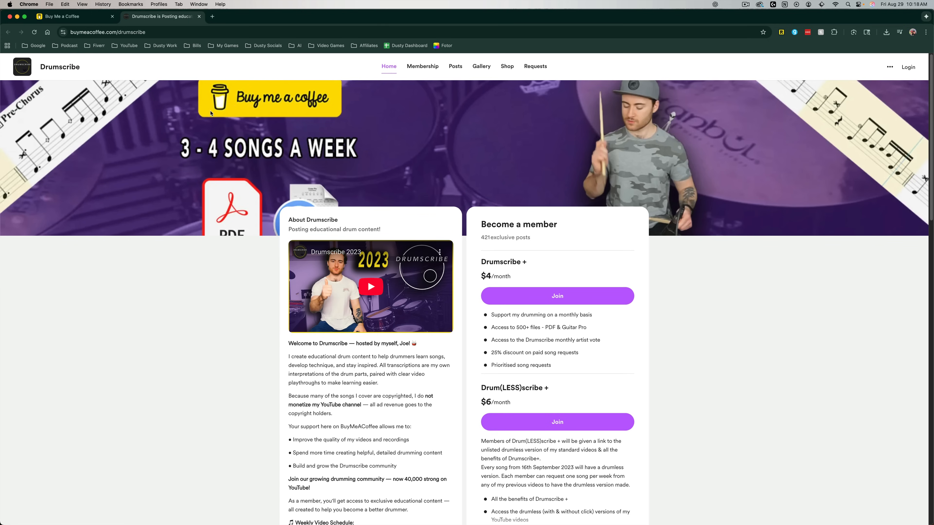
mouse_move(250, 165)
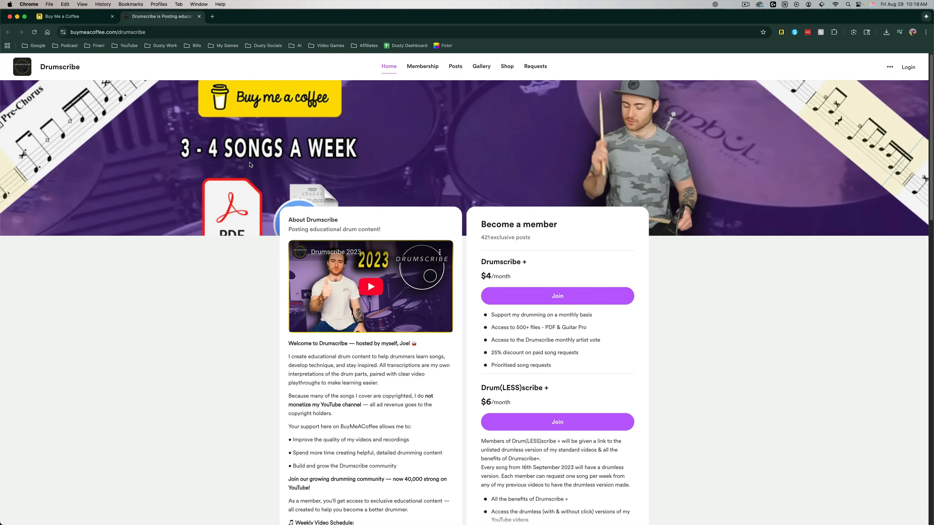
mouse_move(275, 310)
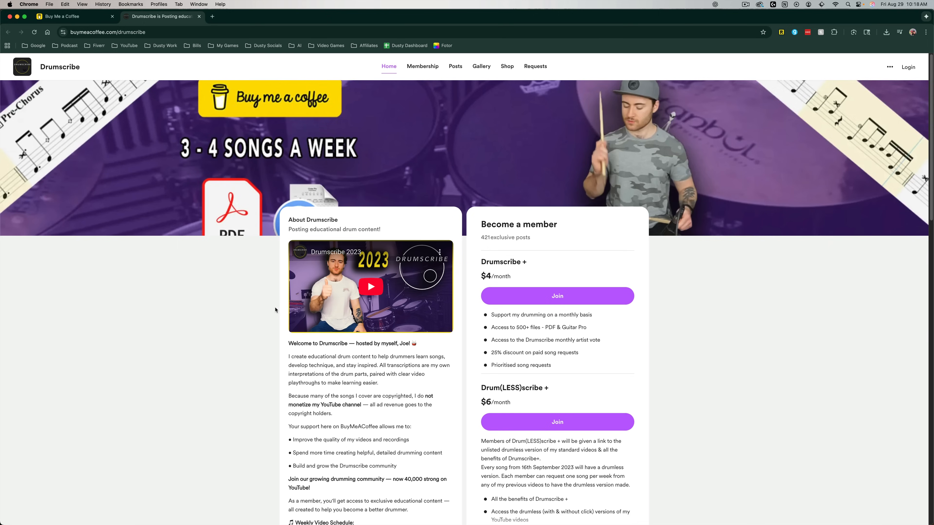
scroll("down", 3)
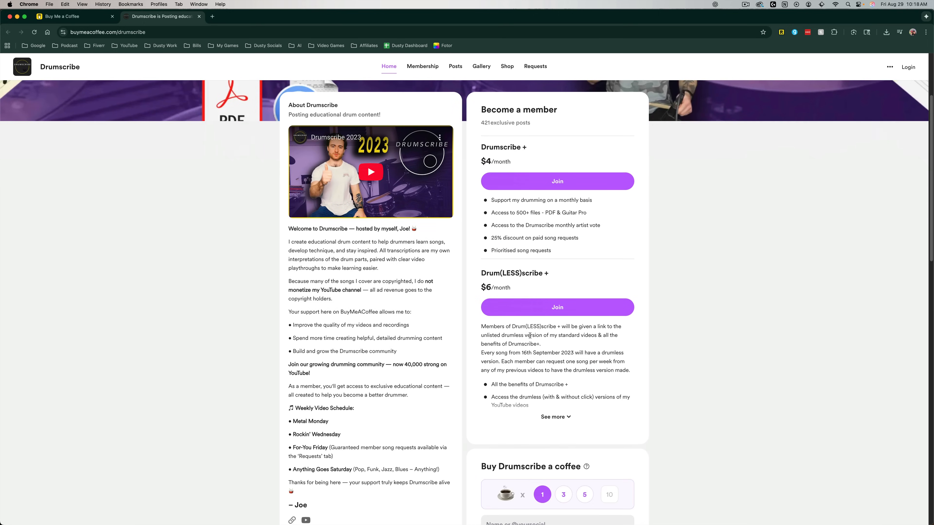
scroll("down", 3)
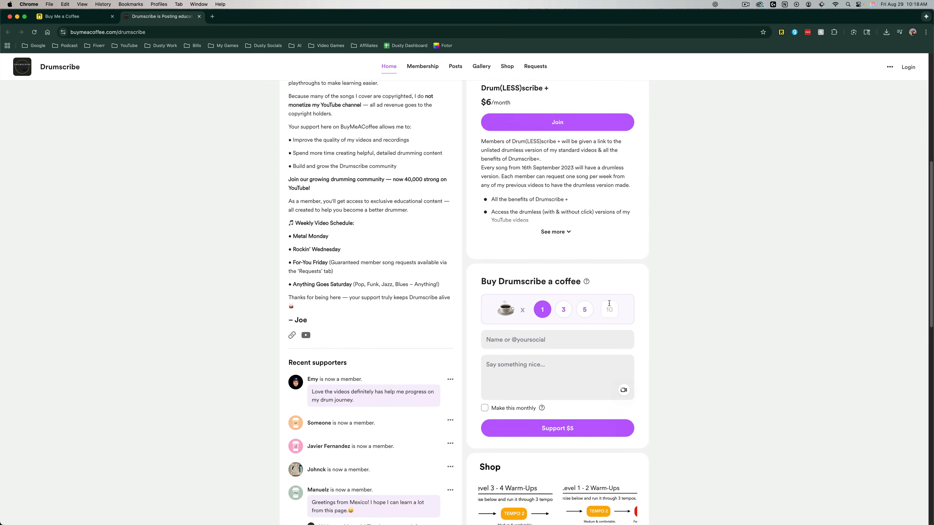
scroll("down", 3)
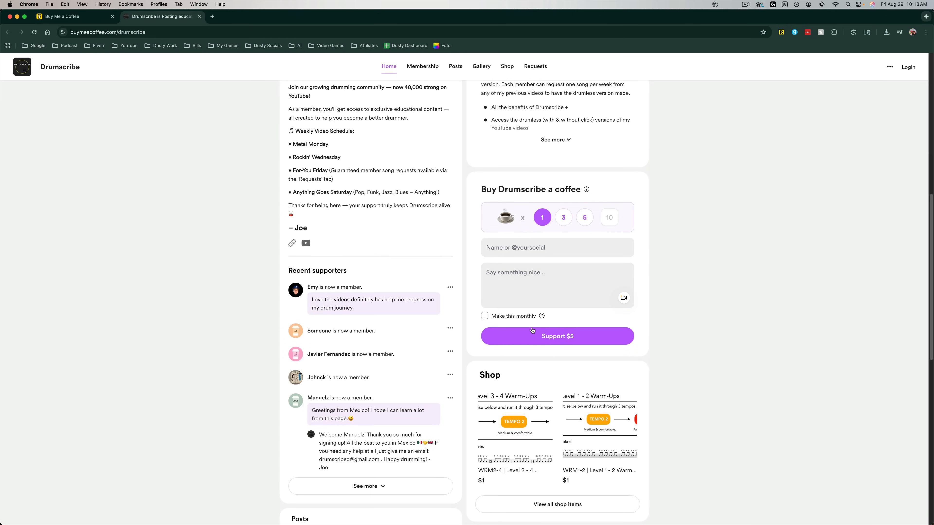
scroll("up", 3)
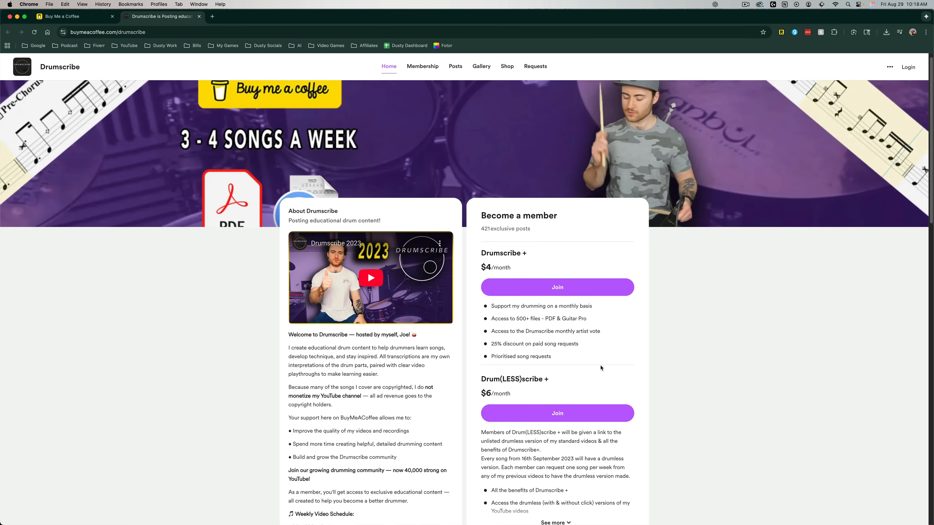
scroll("up", 3)
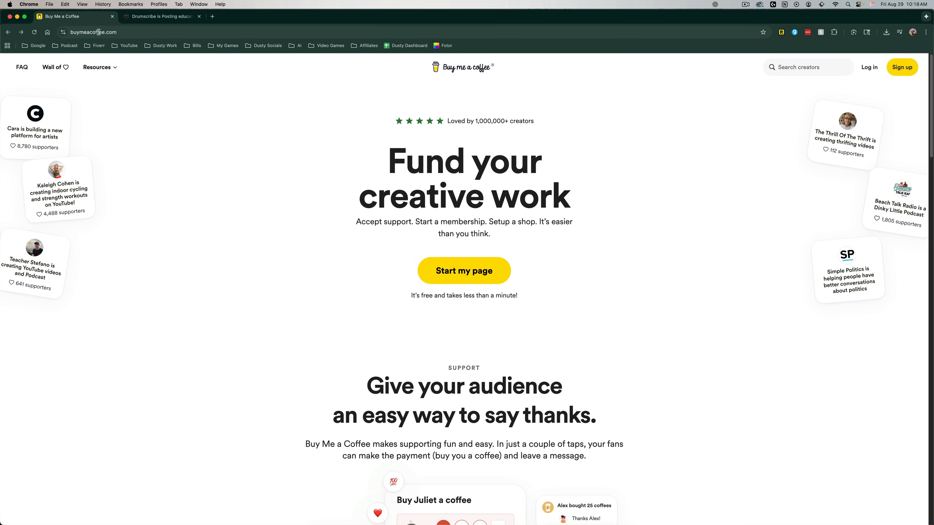
mouse_move(184, 119)
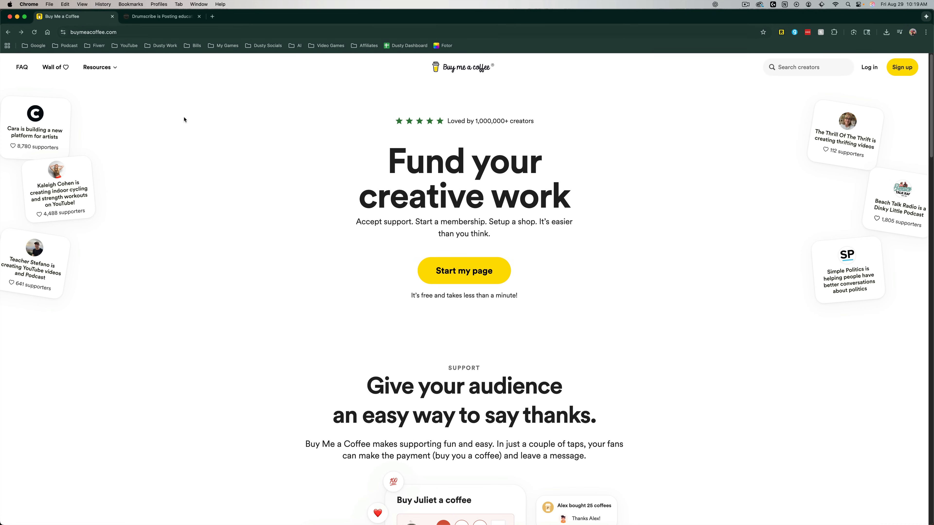
mouse_move(256, 263)
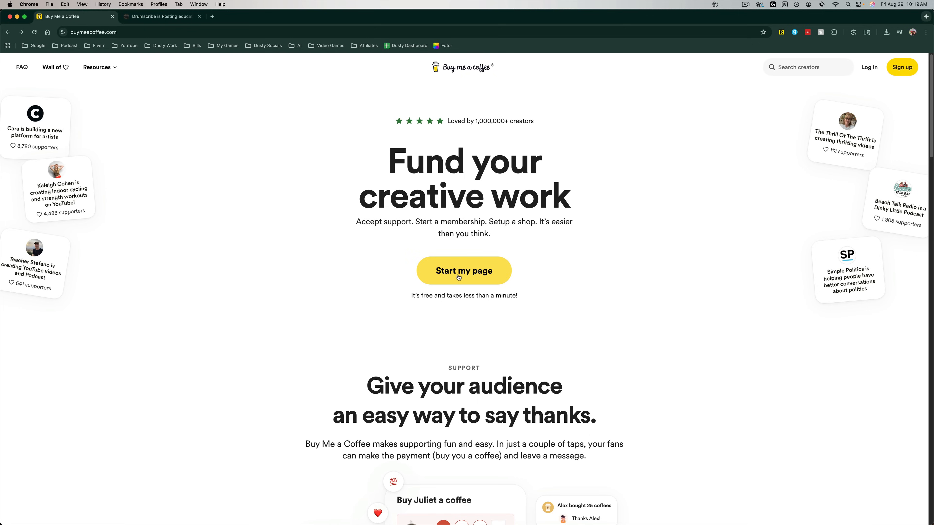
- Start a new page with the username 'dustyporter' and continue to the sign-up choices
left_click(463, 270)
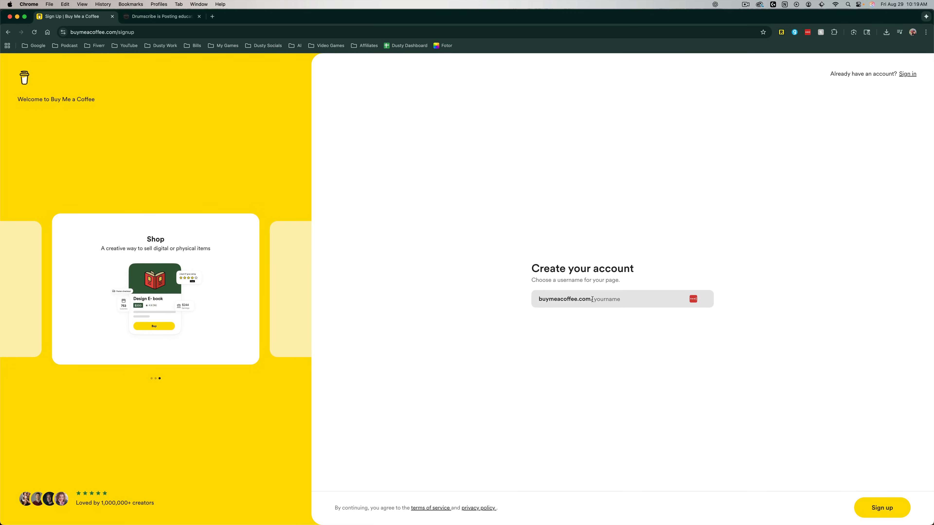
left_click(595, 299)
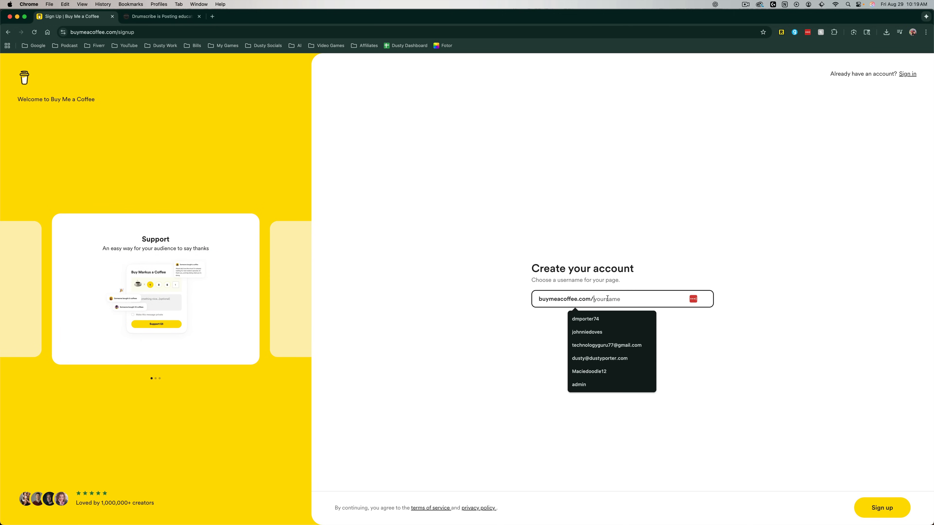
type("dustypo")
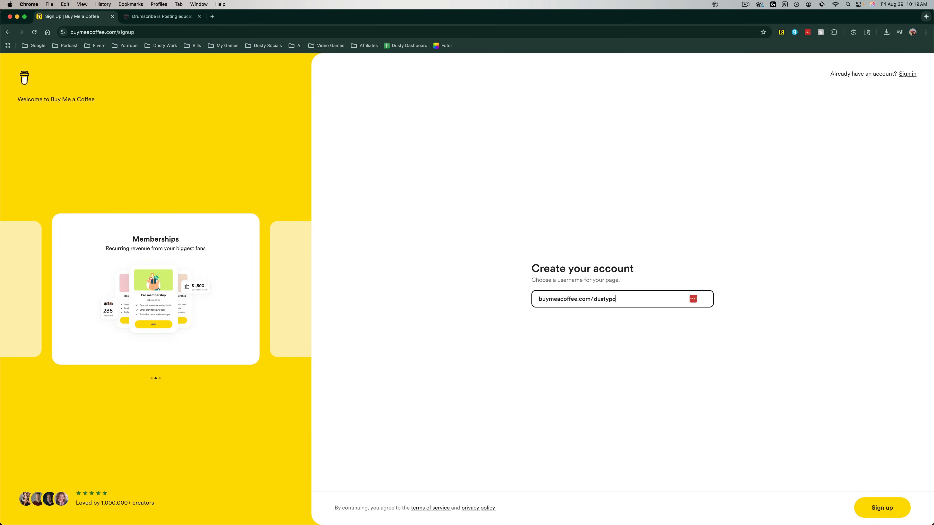
type("rter")
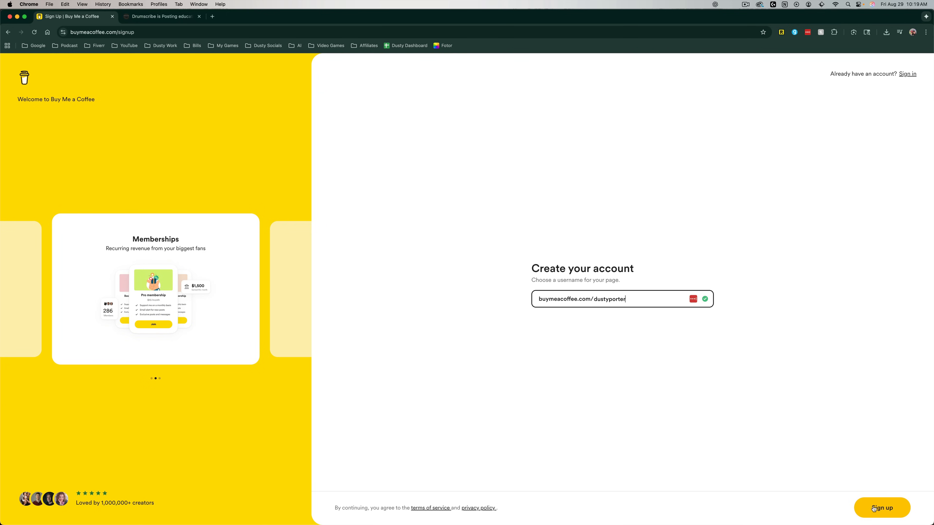
left_click(881, 507)
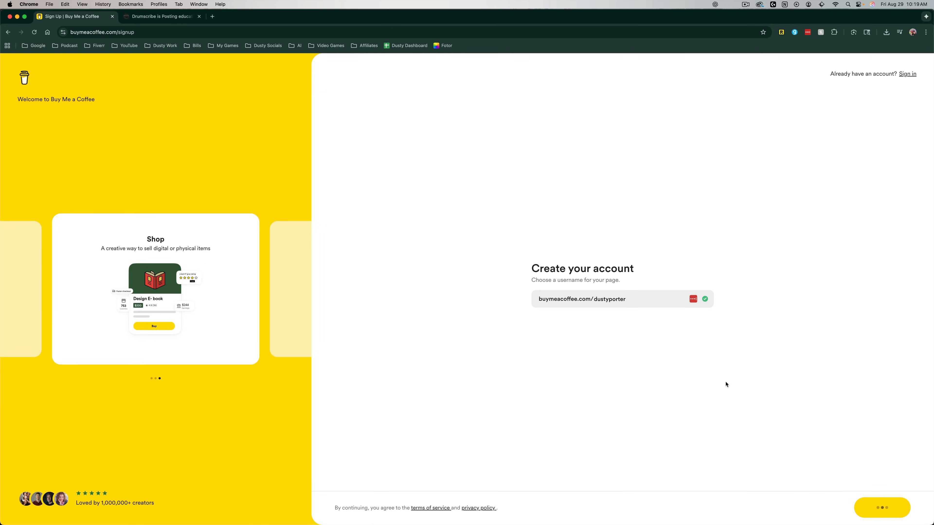
left_click(705, 299)
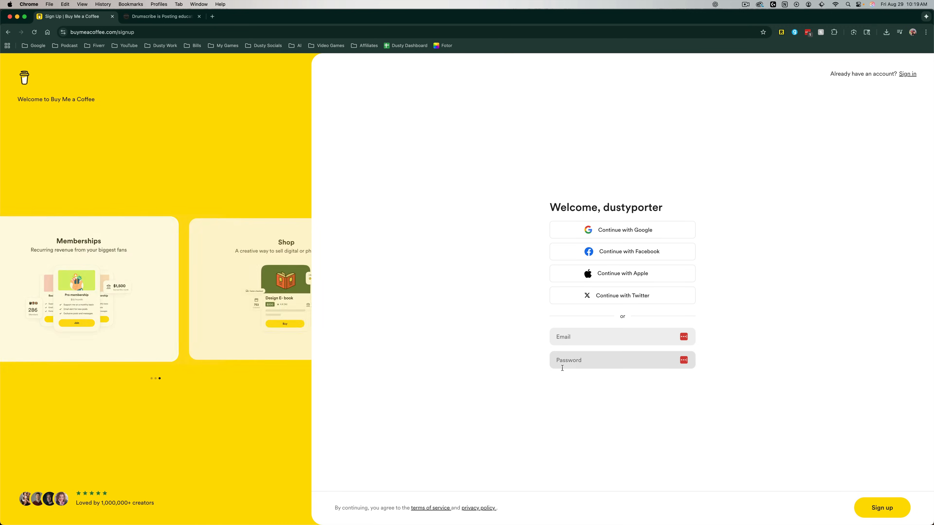
left_click(881, 507)
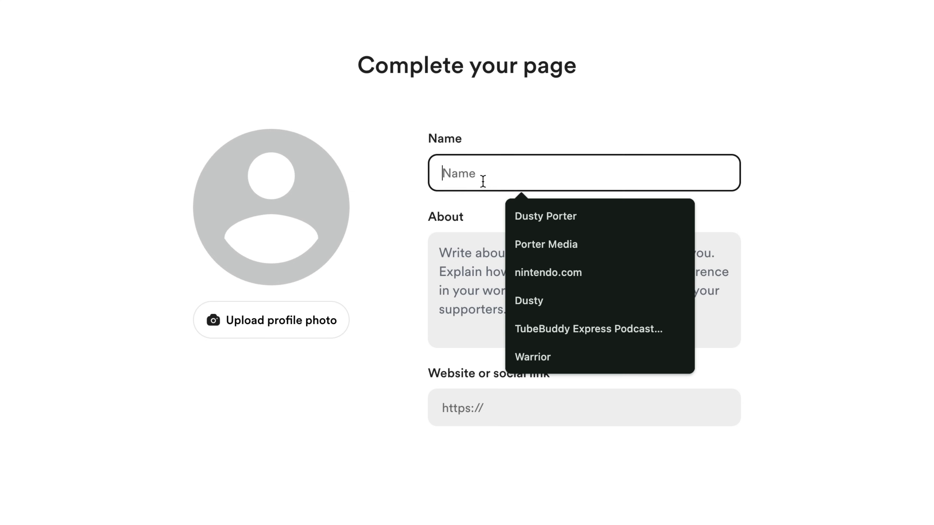
- Enter the creator name and website link, then continue to payout setup
left_click(544, 216)
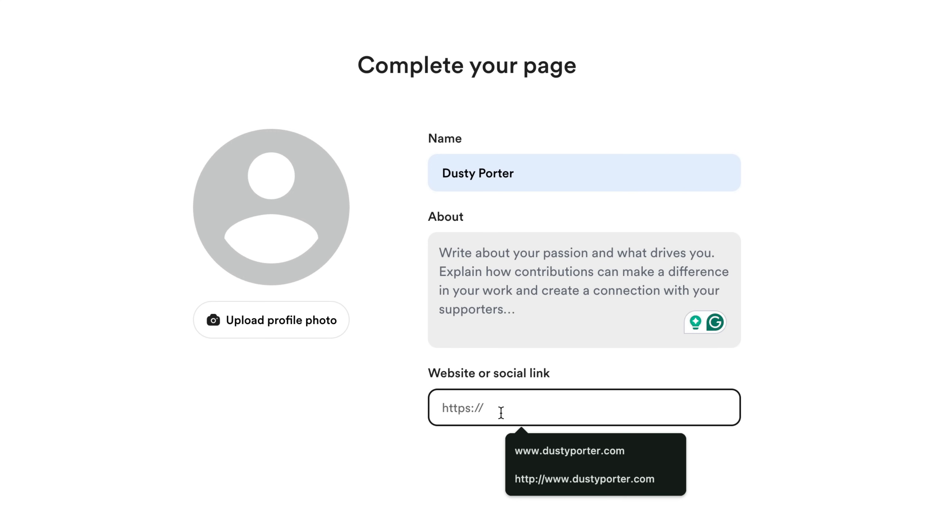
left_click(568, 450)
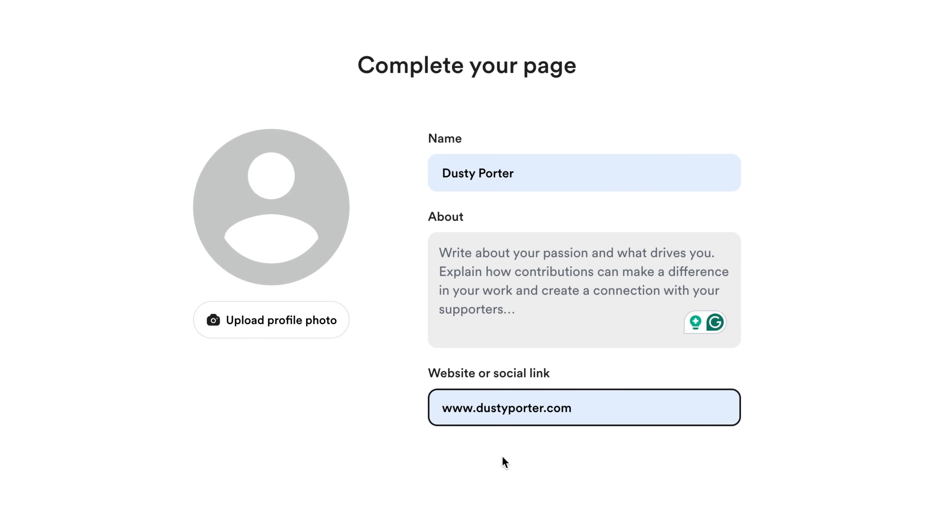
mouse_move(355, 413)
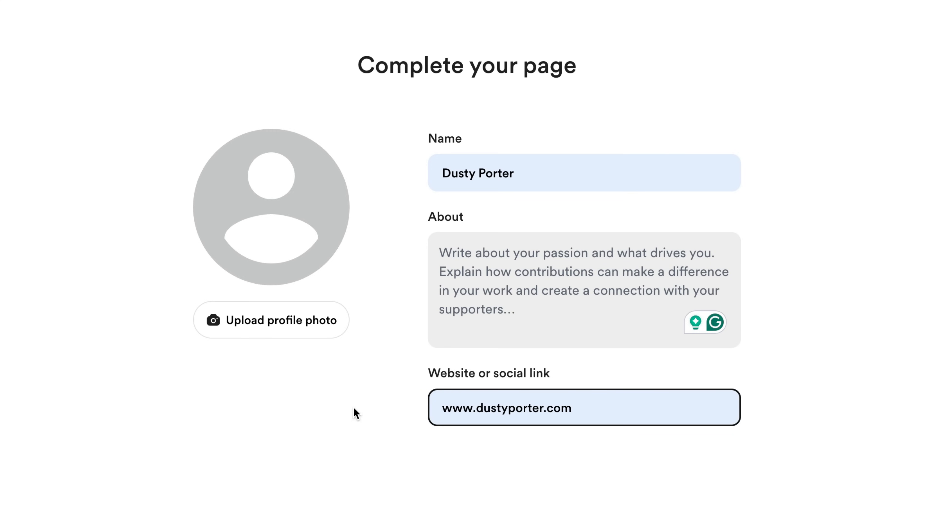
mouse_move(292, 341)
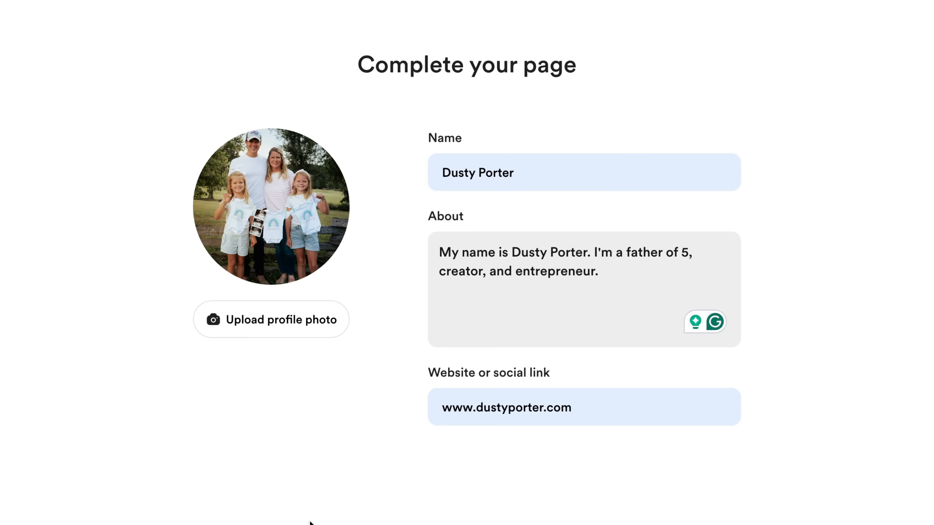
mouse_move(230, 493)
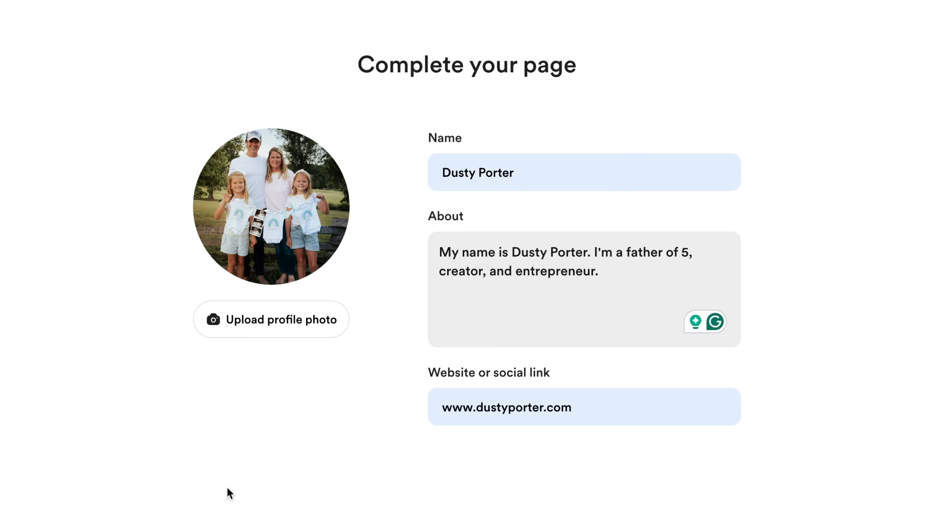
mouse_move(444, 216)
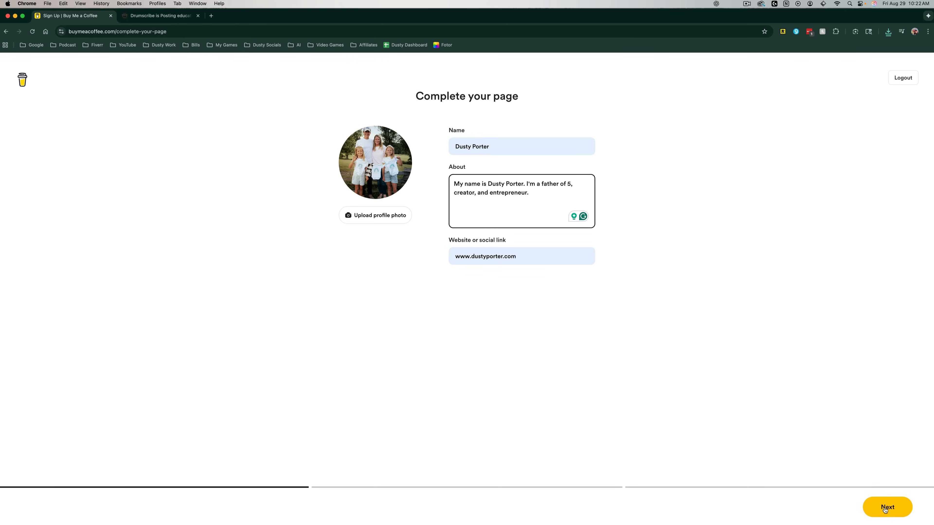
left_click(886, 507)
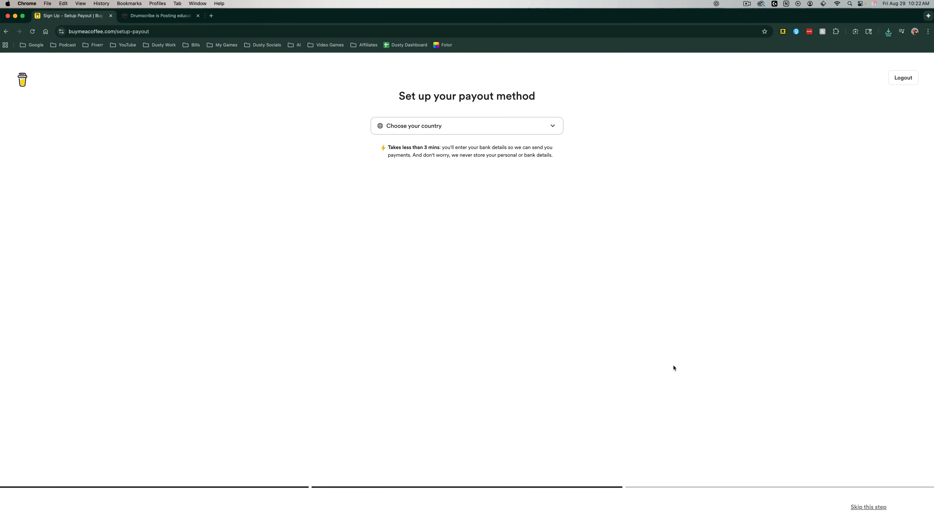
- Choose United States as the payout country and begin the bank payout setup
left_click(466, 125)
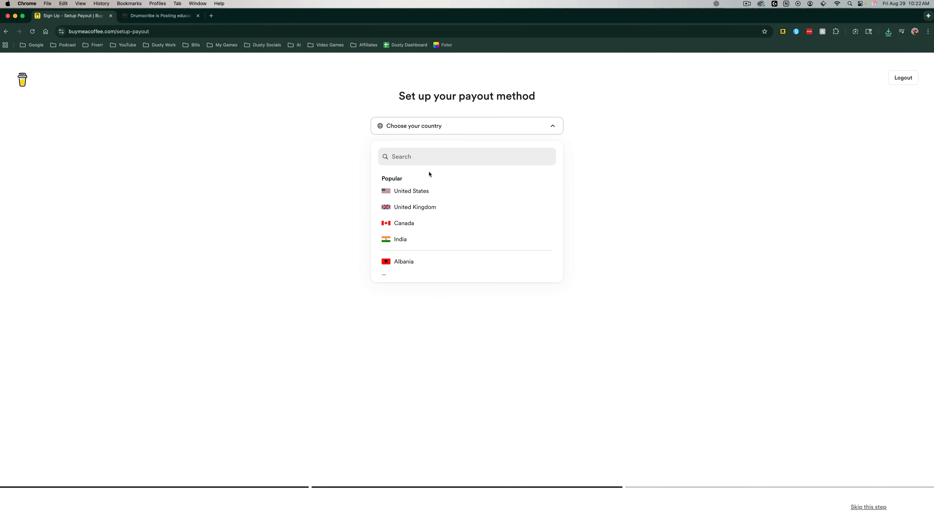
left_click(411, 191)
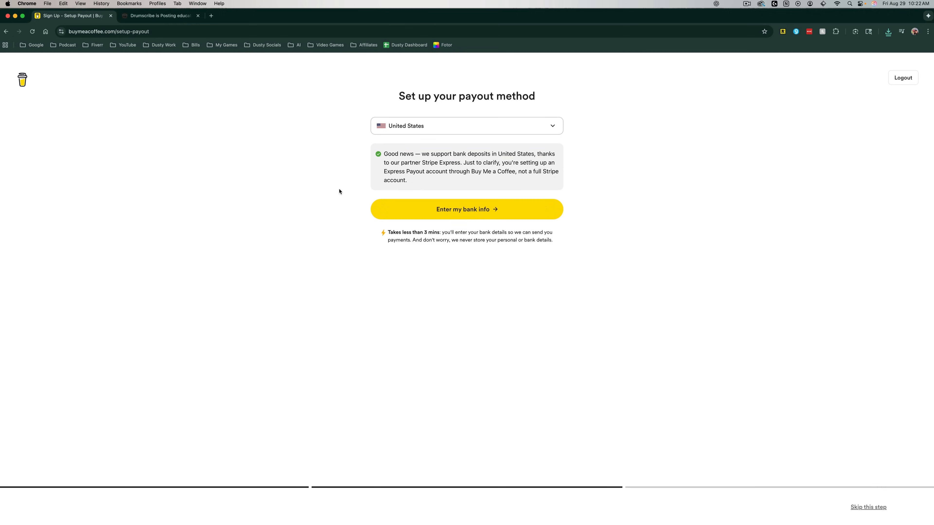
left_click(467, 209)
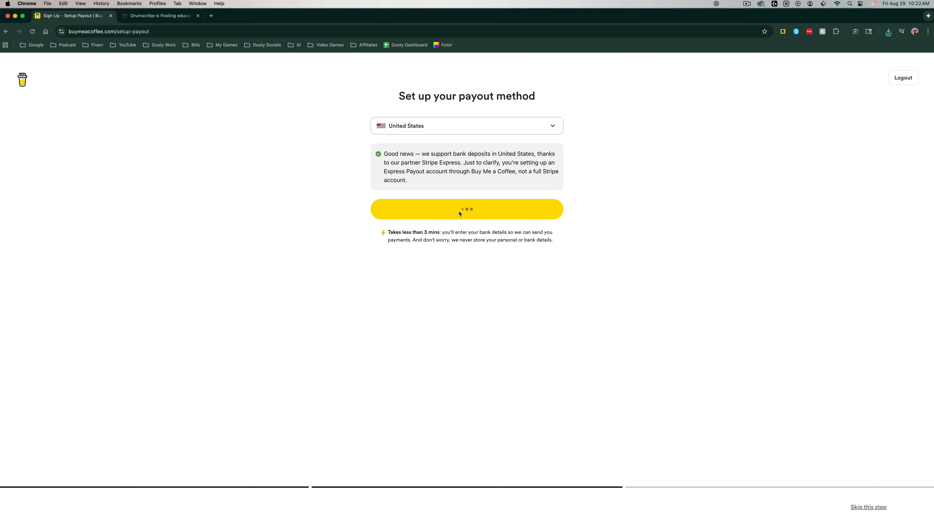
left_click(466, 209)
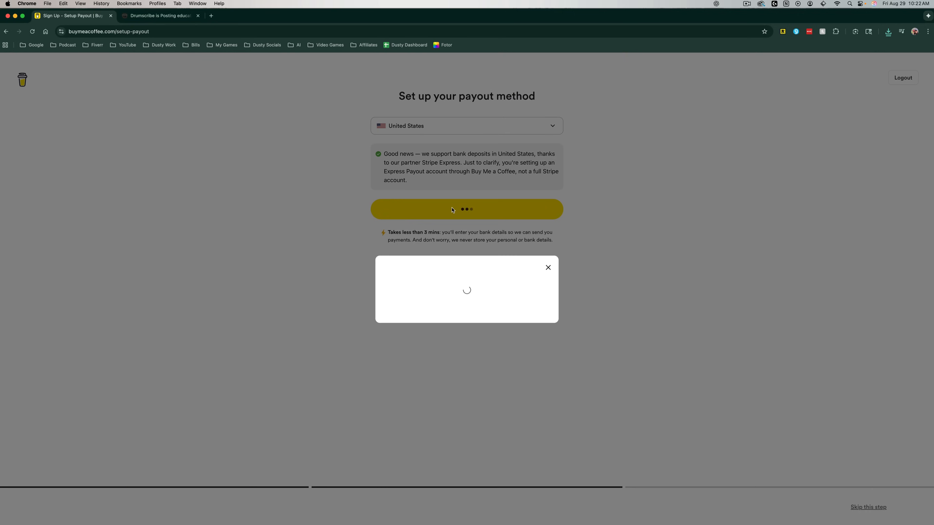
mouse_move(444, 213)
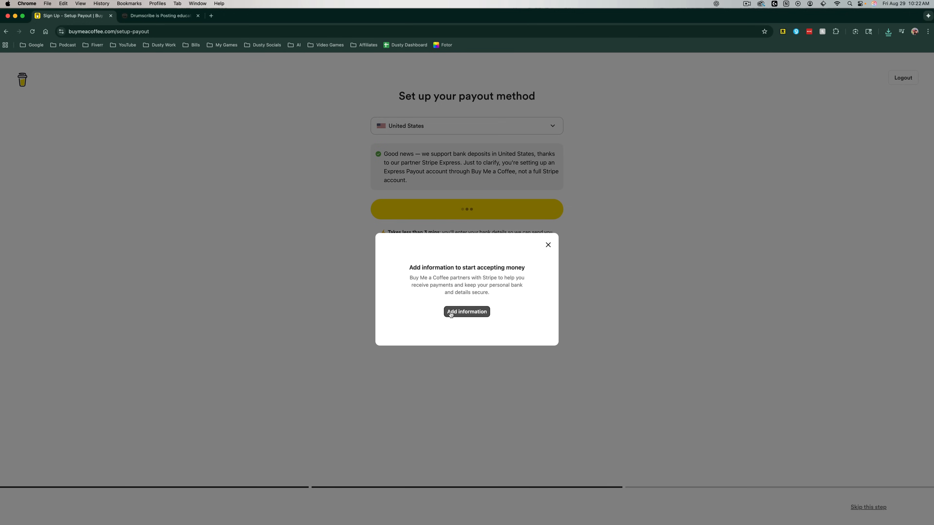
- Begin adding payout information and submit the prefilled email to Stripe
left_click(466, 312)
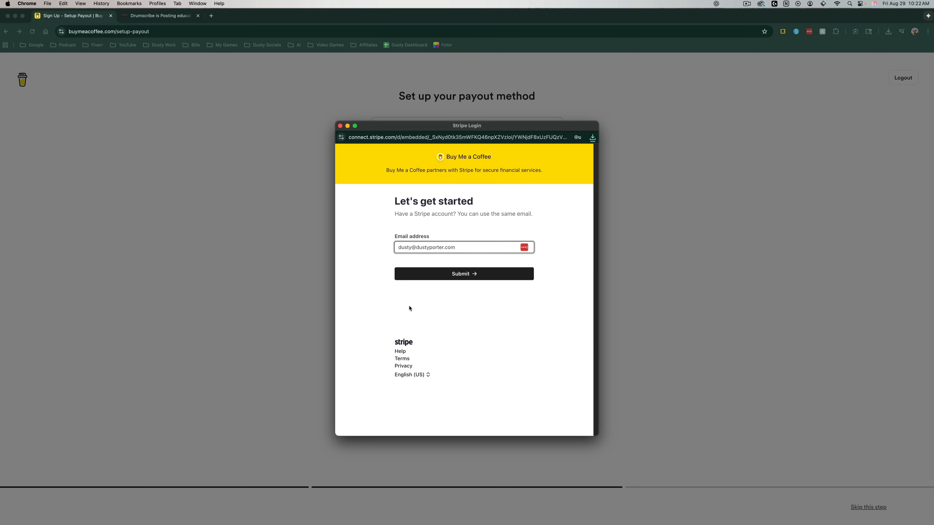
mouse_move(407, 304)
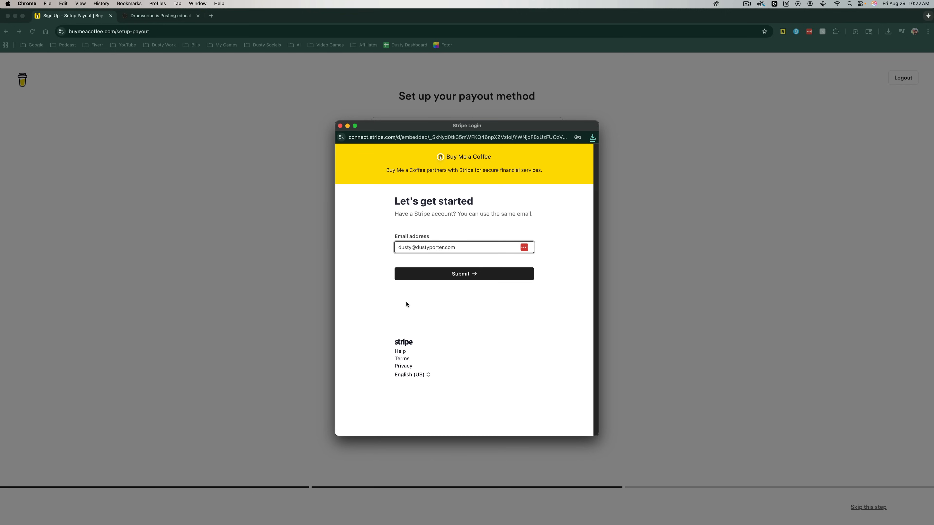
mouse_move(403, 304)
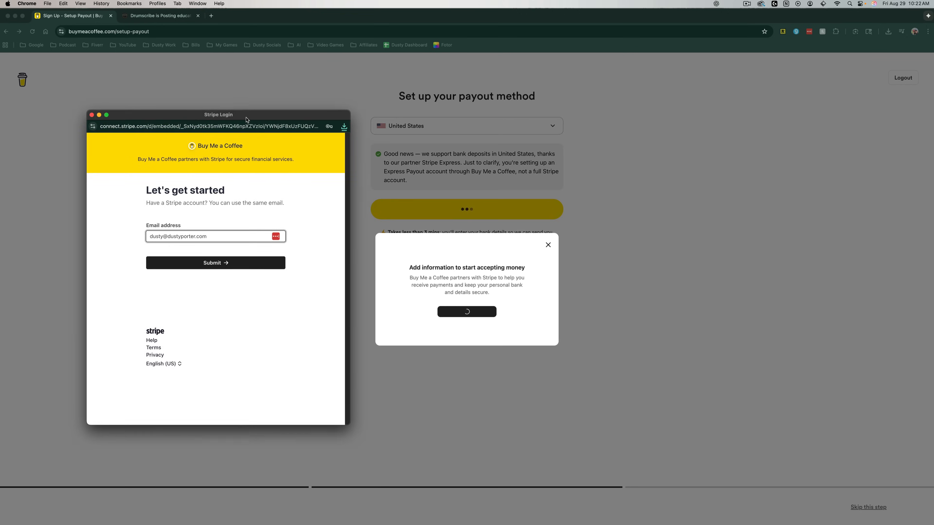
mouse_move(307, 242)
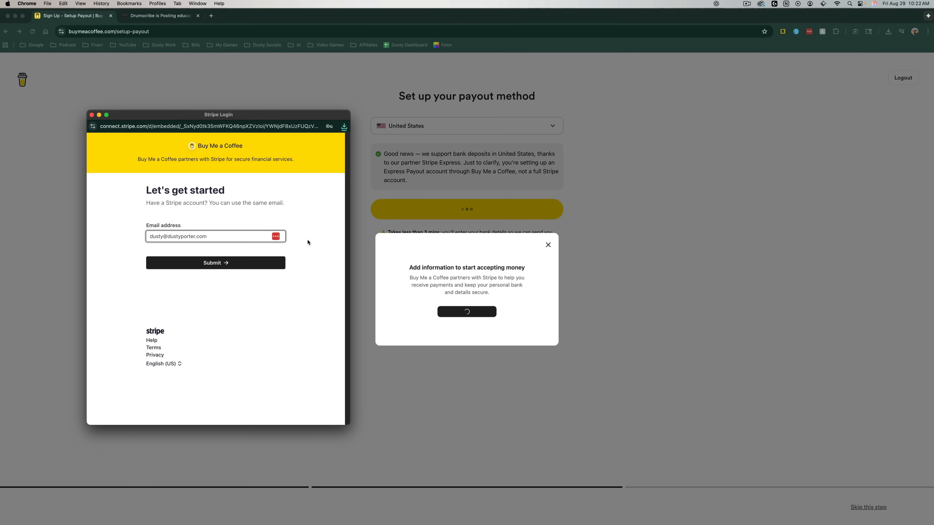
mouse_move(261, 224)
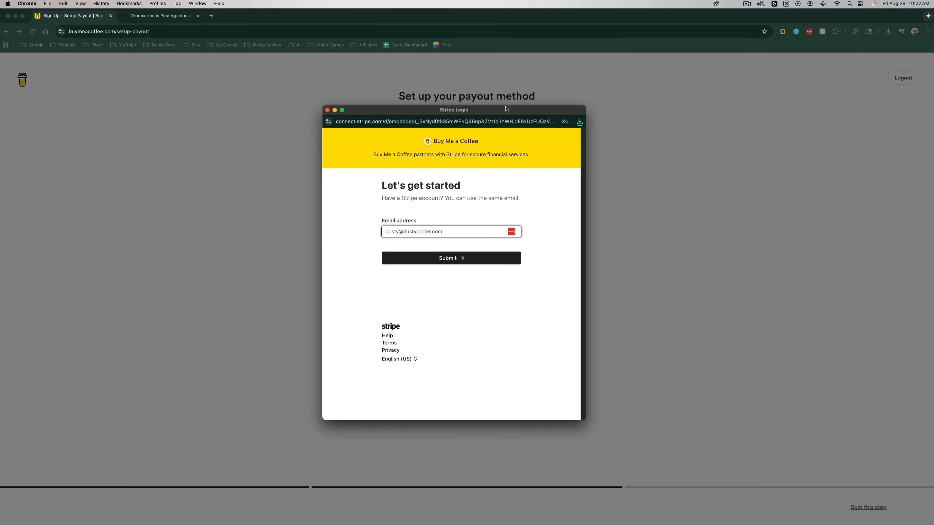
mouse_move(496, 113)
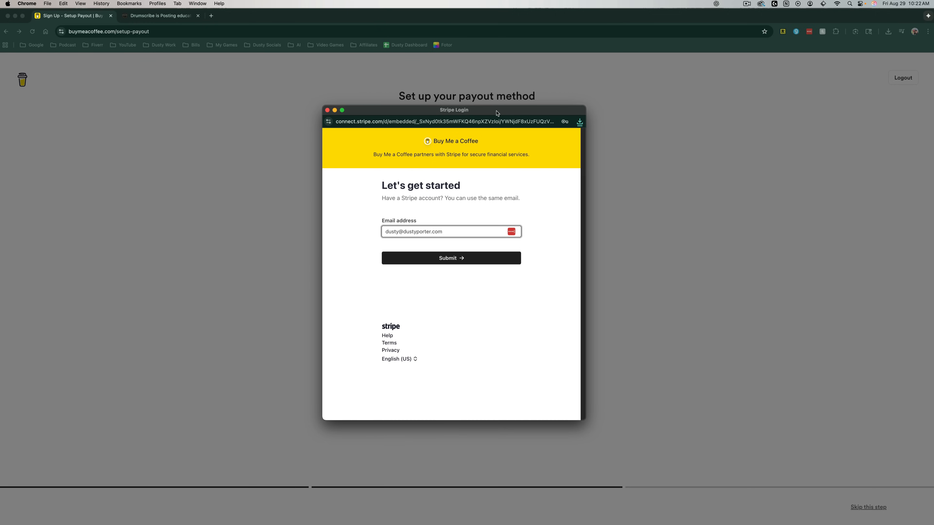
mouse_move(485, 286)
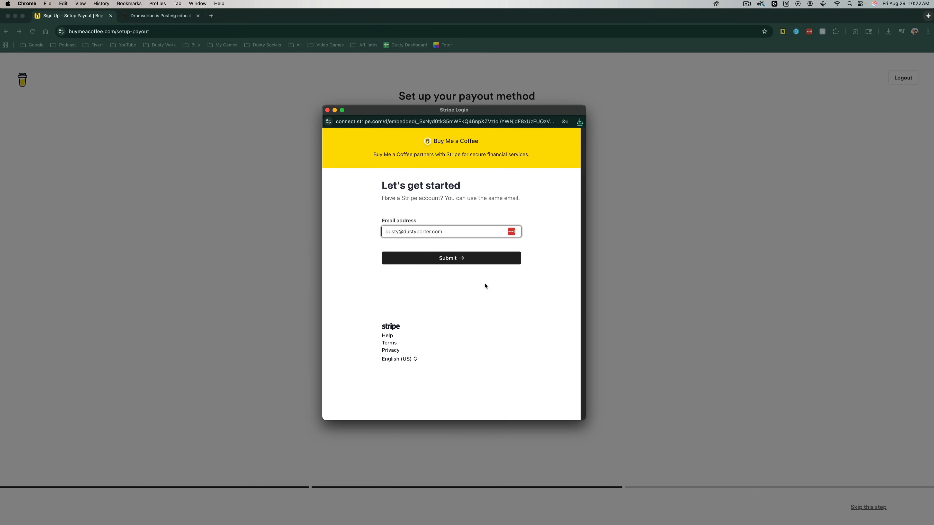
mouse_move(480, 282)
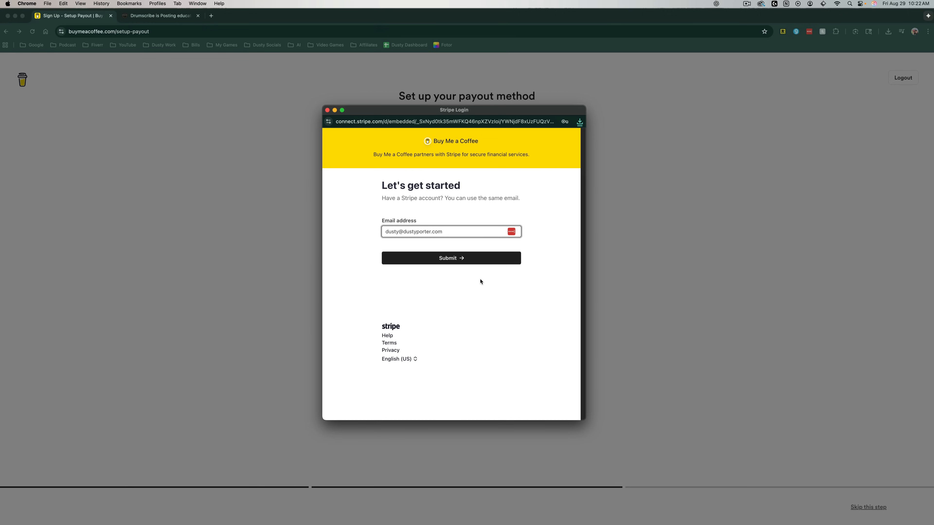
mouse_move(458, 277)
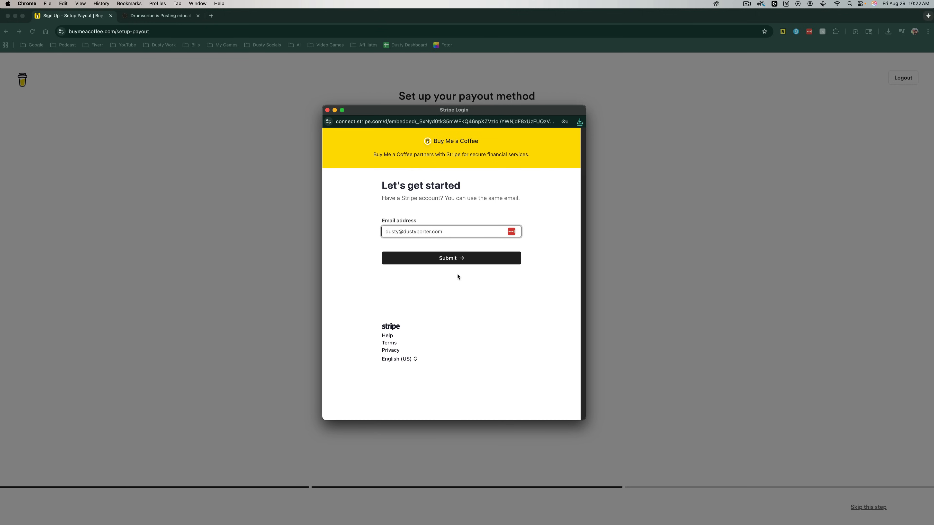
left_click(451, 258)
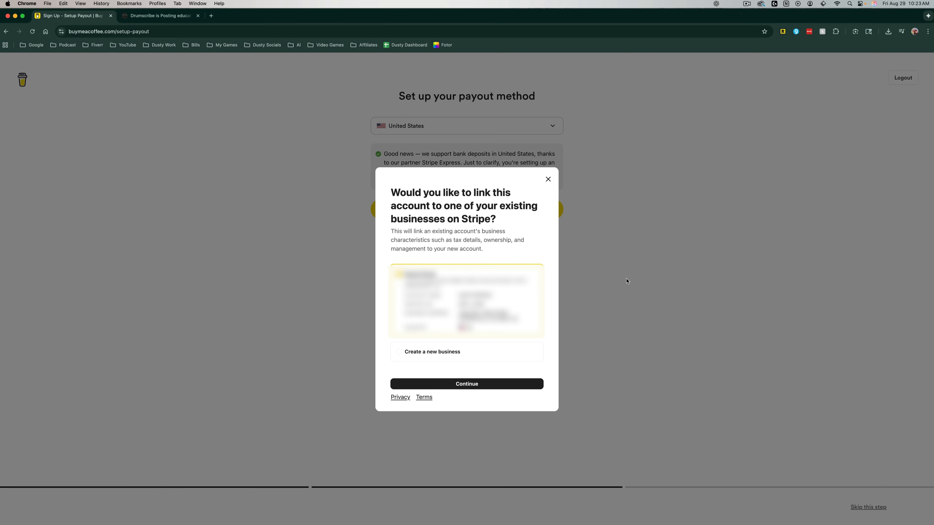
mouse_move(465, 404)
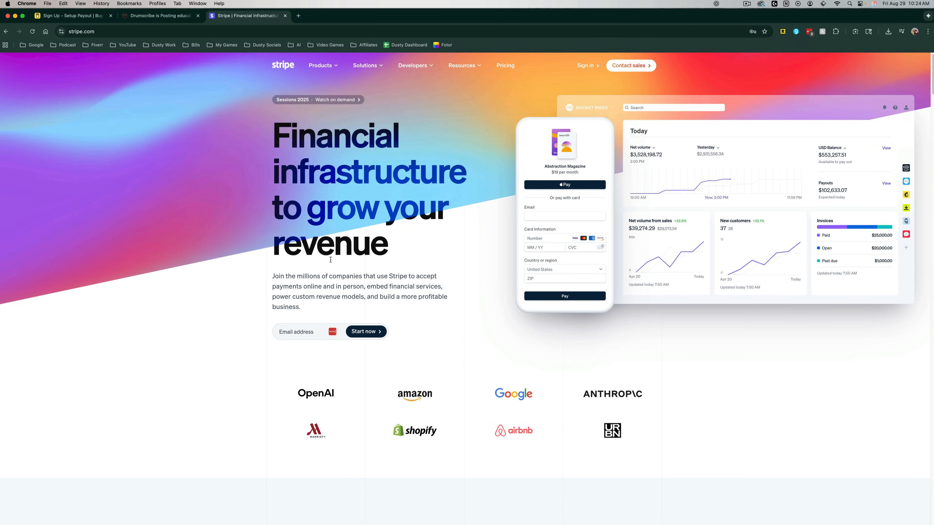
mouse_move(455, 239)
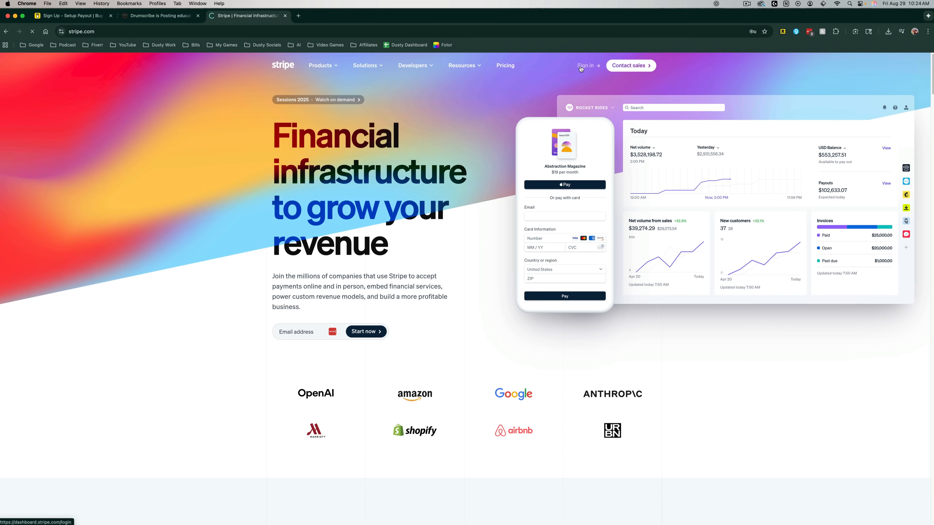
- Create a new Stripe account instead of signing in and return to the Buy Me a Coffee tab
left_click(584, 66)
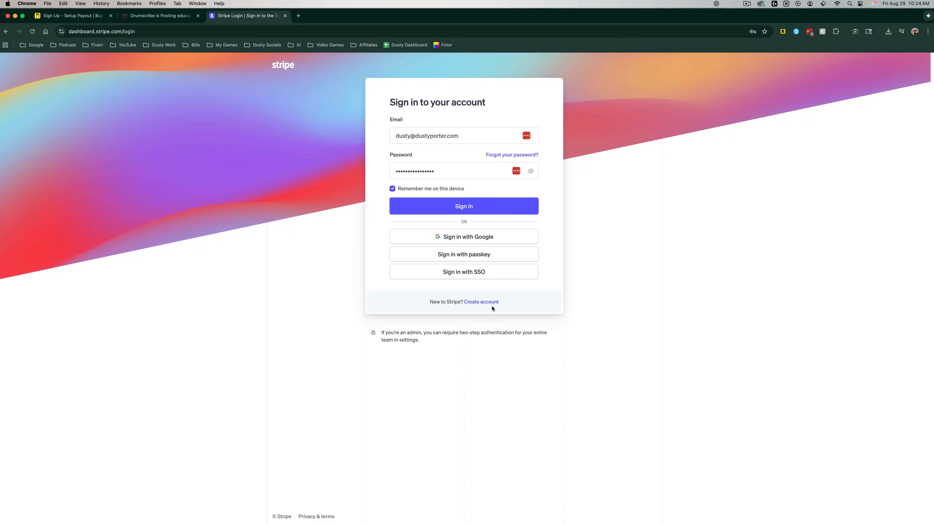
left_click(481, 302)
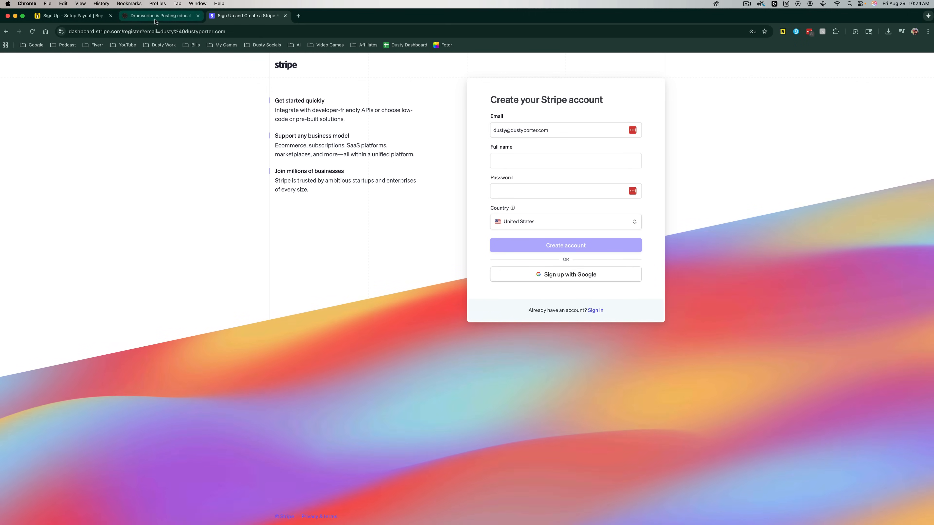
left_click(71, 16)
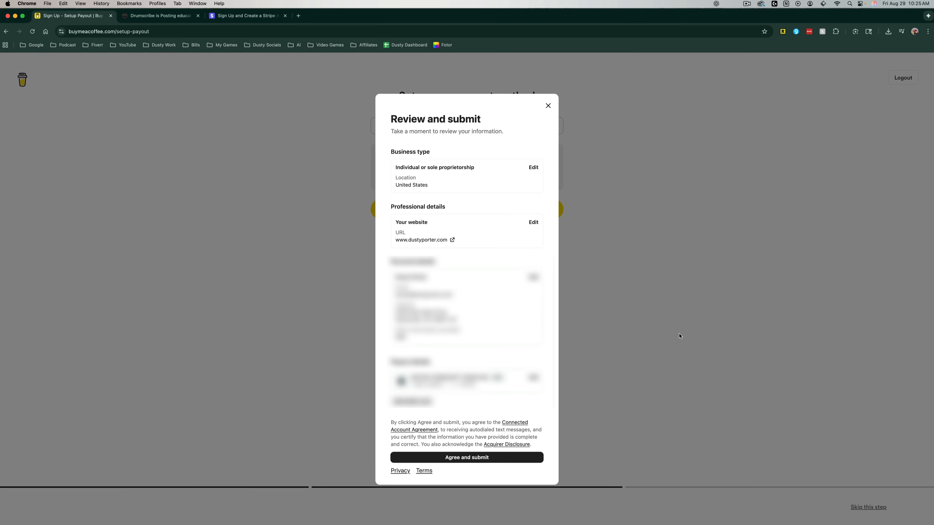
mouse_move(670, 357)
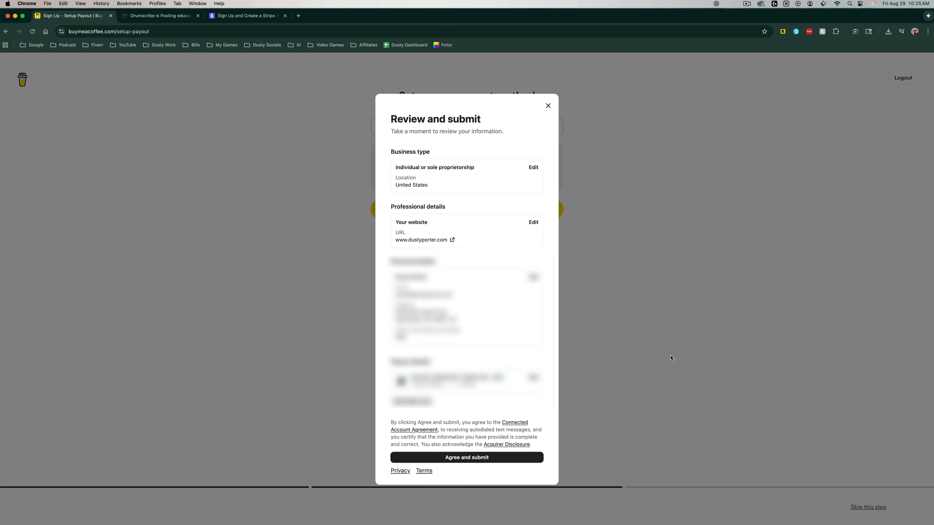
mouse_move(488, 477)
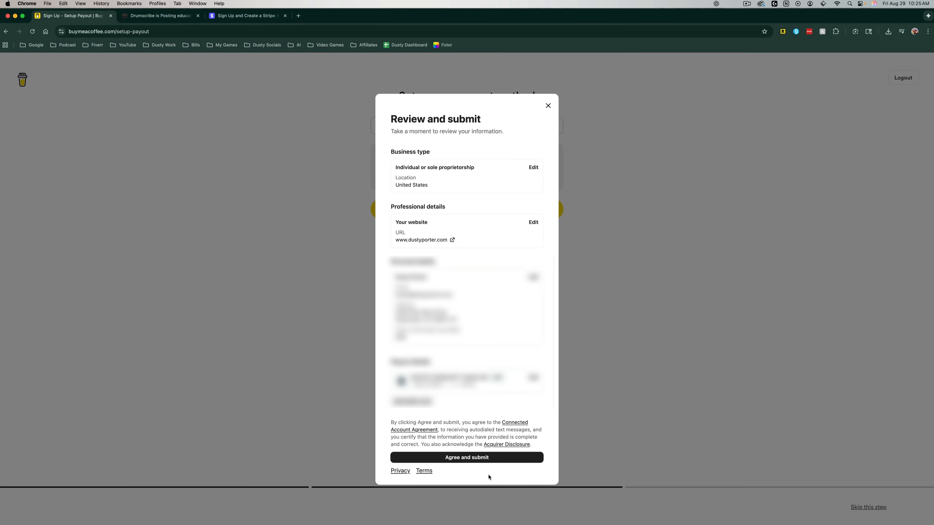
- Agree to the terms and submit the payout details so the page goes live
left_click(466, 457)
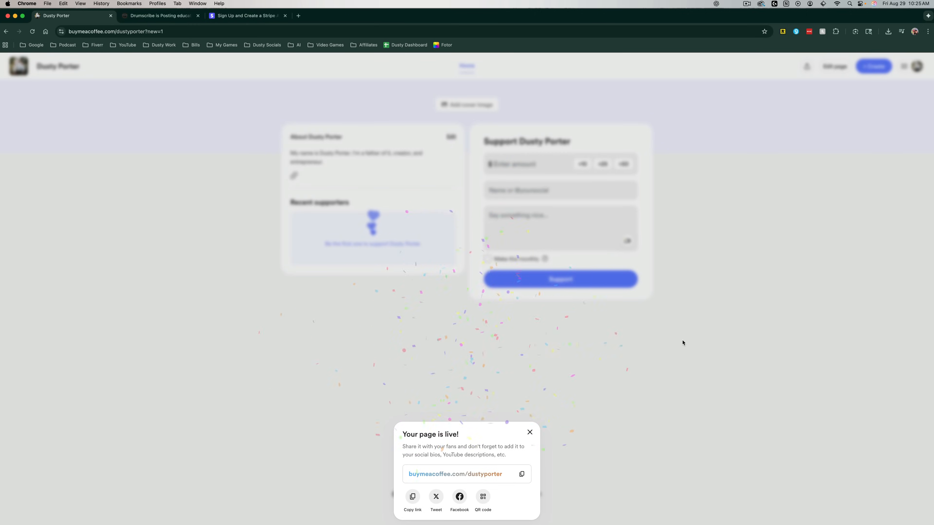
mouse_move(500, 421)
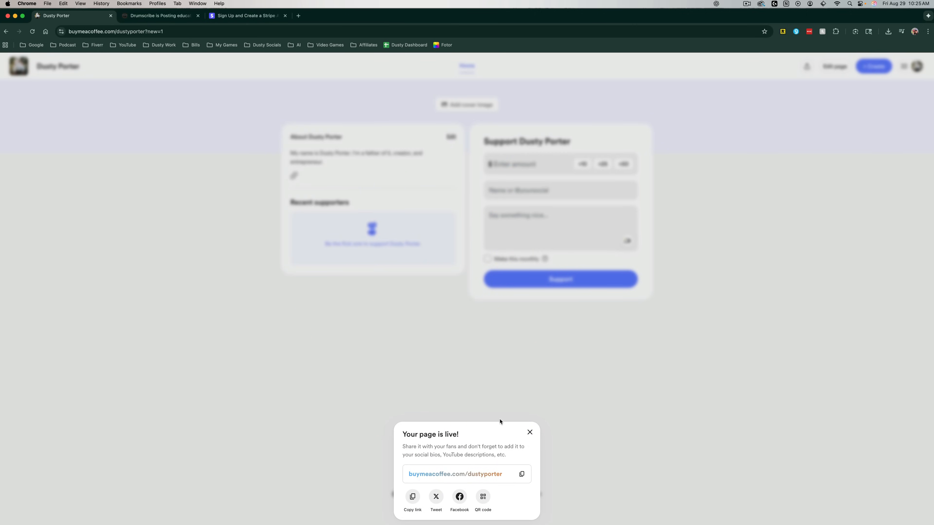
- Copy the live page link and open it in a new tab via Paste and Go
left_click(521, 474)
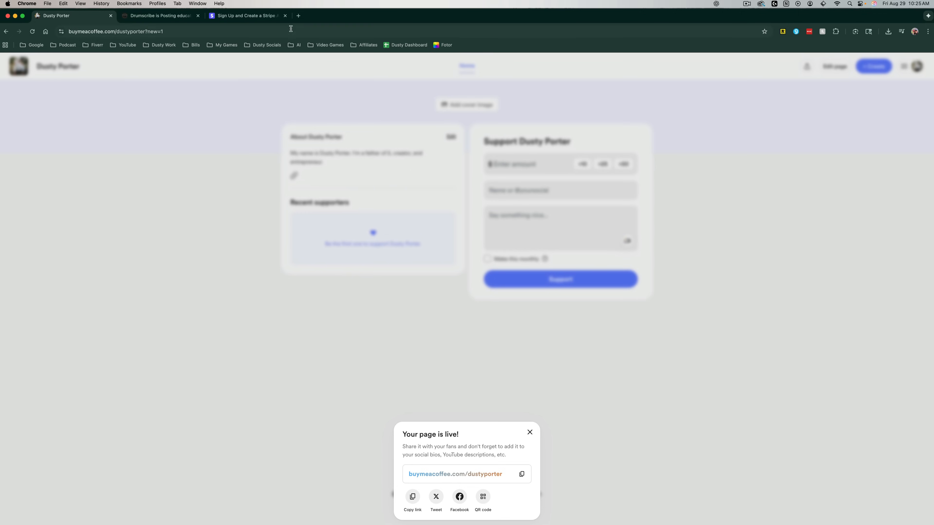
right_click(119, 31)
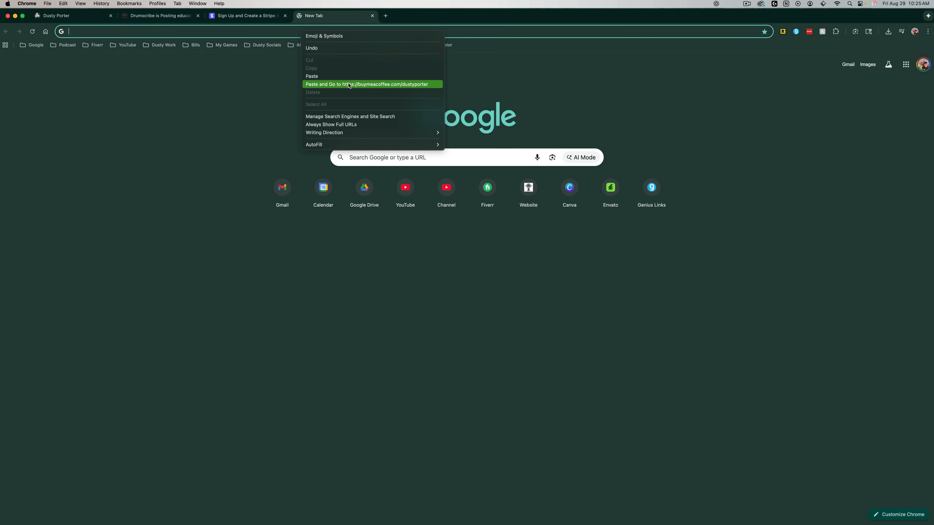
left_click(348, 84)
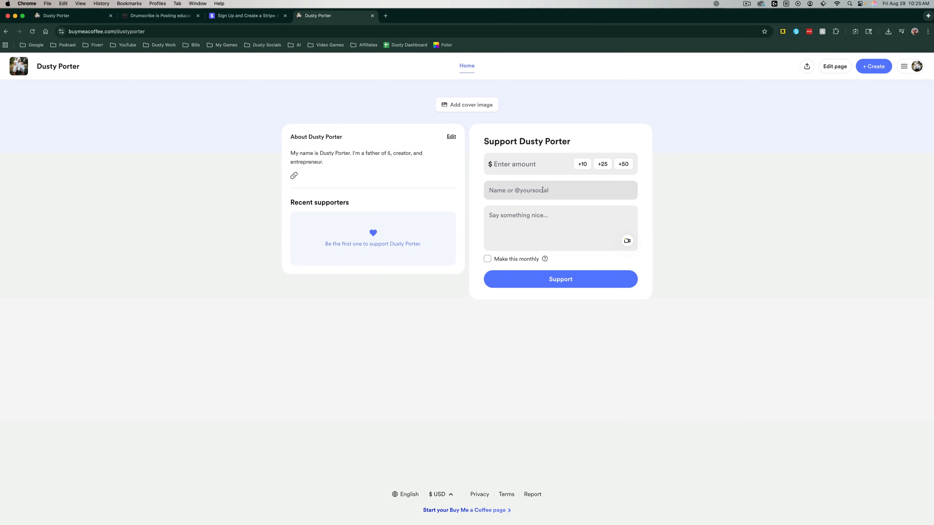
mouse_move(655, 178)
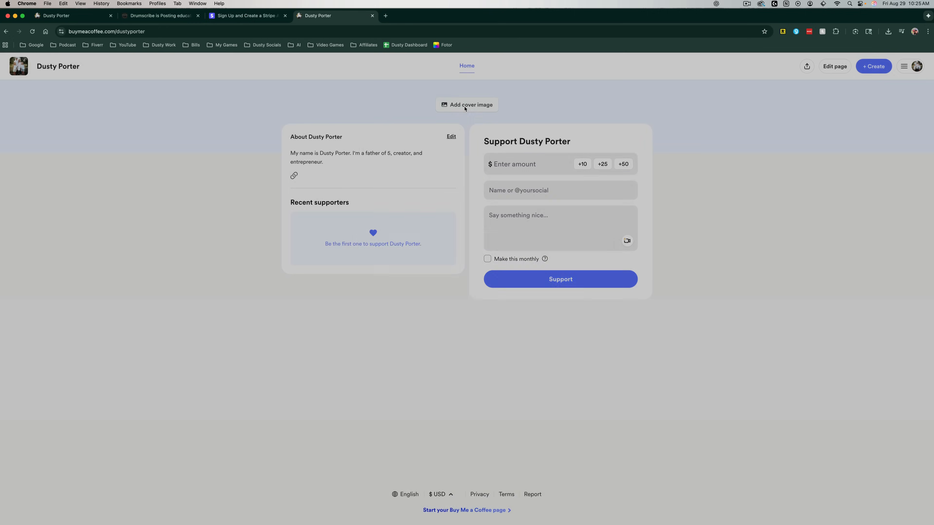
- Upload a photo from Finder as the cover image and save it
left_click(467, 105)
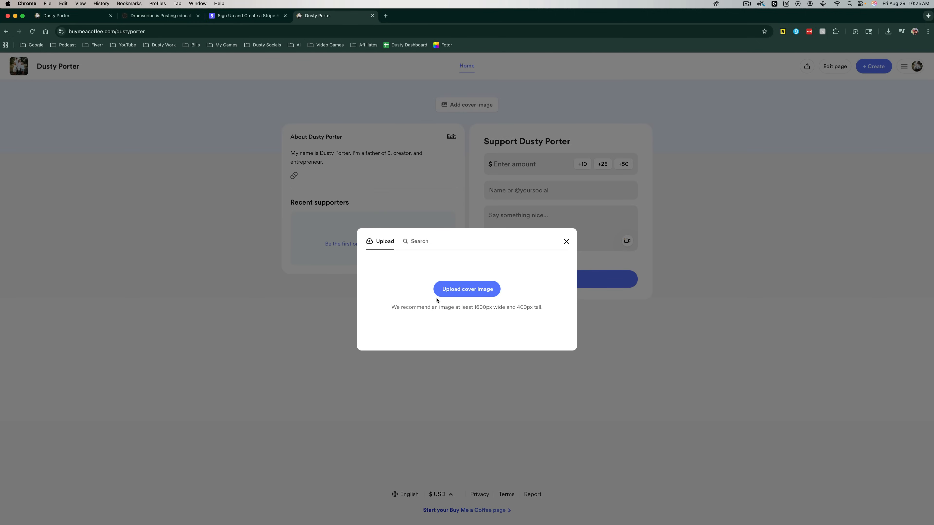
left_click(466, 289)
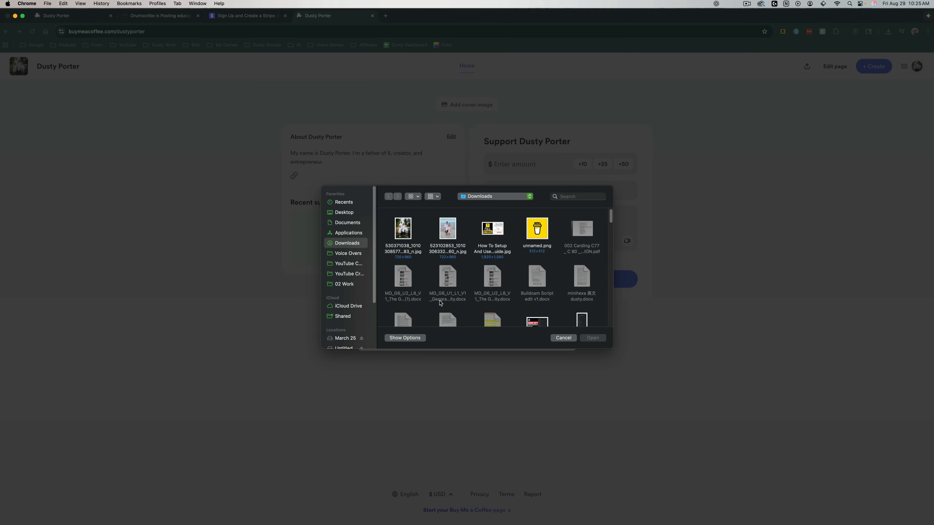
left_click(563, 337)
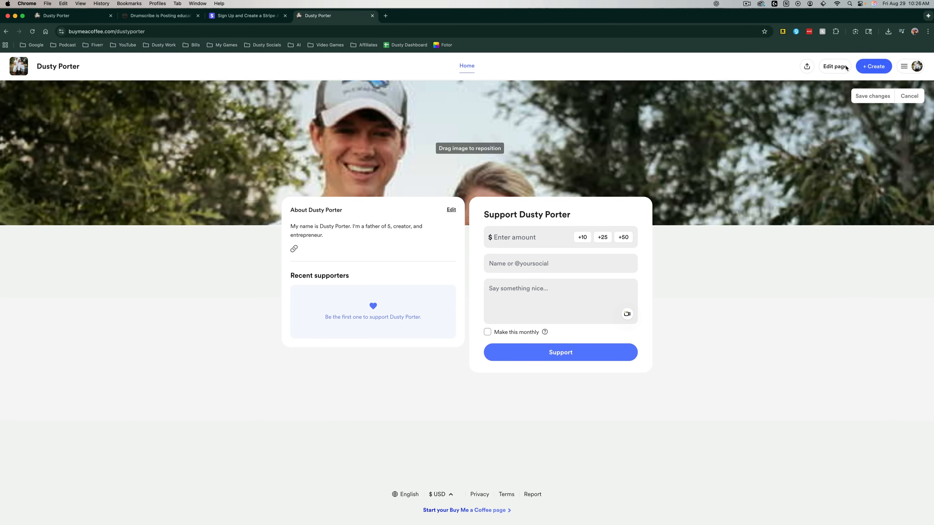
left_click(871, 96)
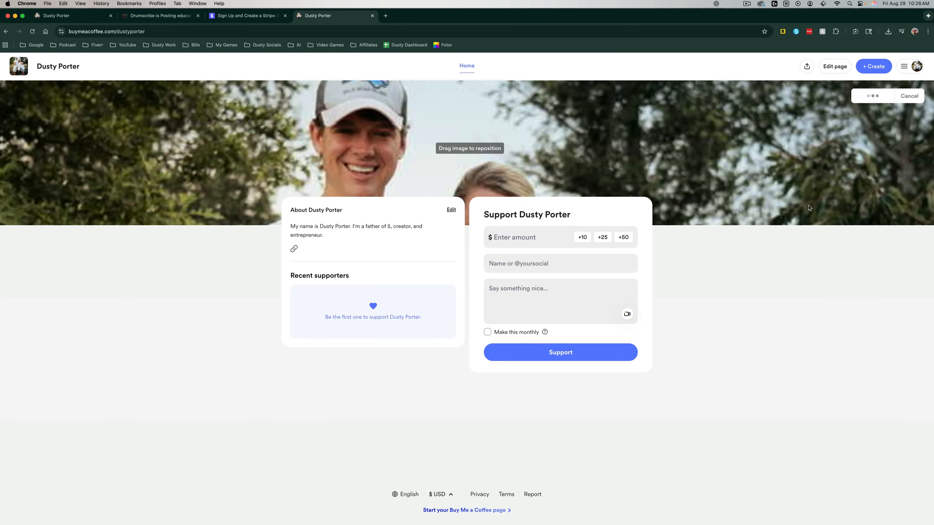
left_click(909, 96)
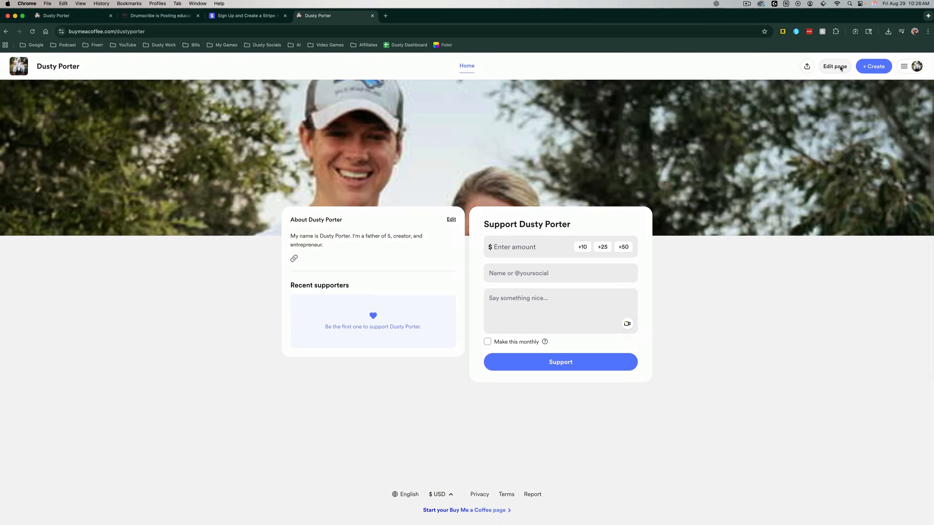
- In Edit Page, enter 'YouTube' and start a featured video link
left_click(834, 66)
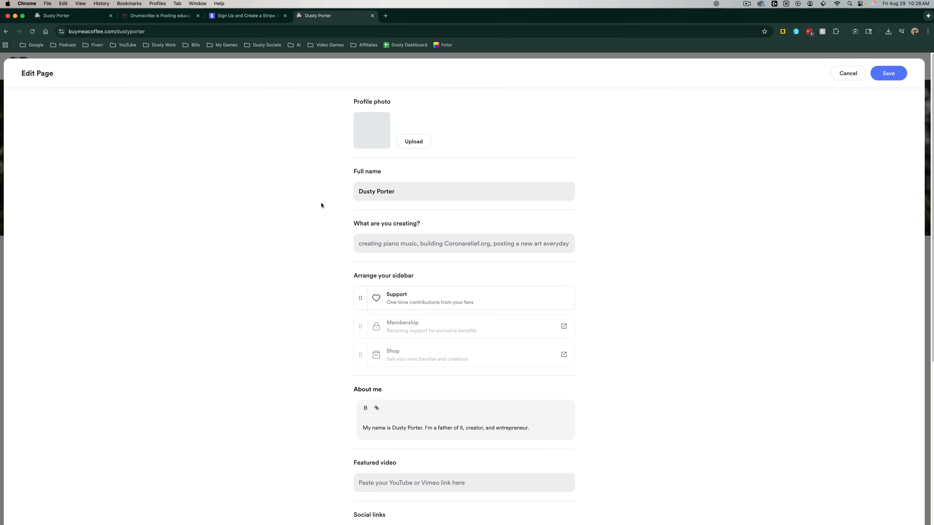
left_click(414, 141)
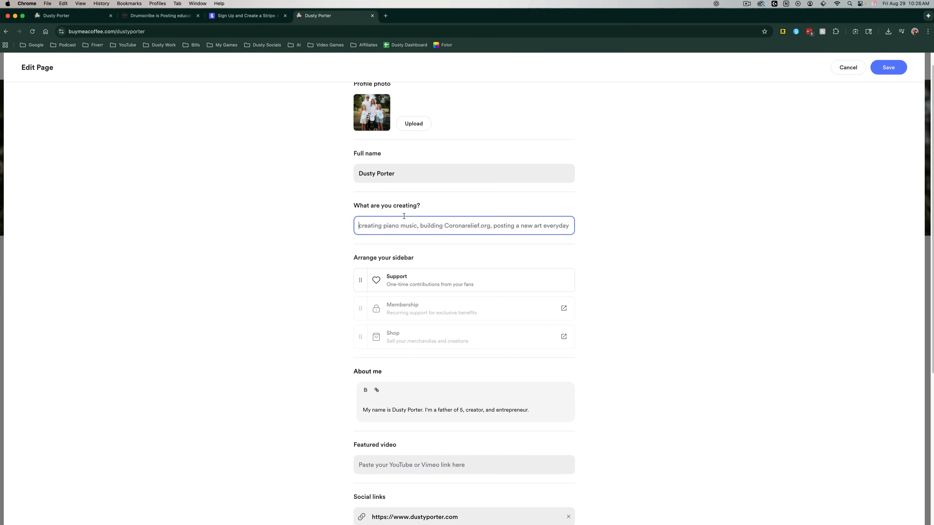
type("YouTube")
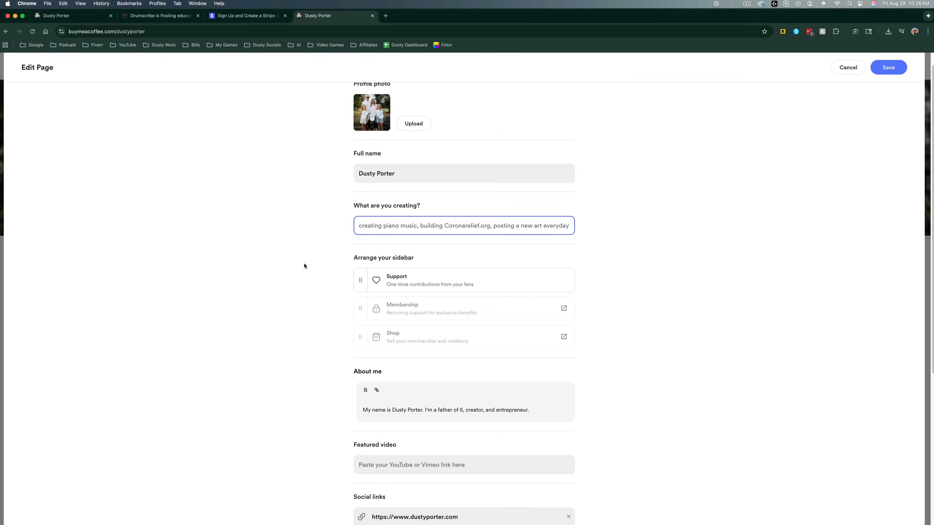
mouse_move(390, 255)
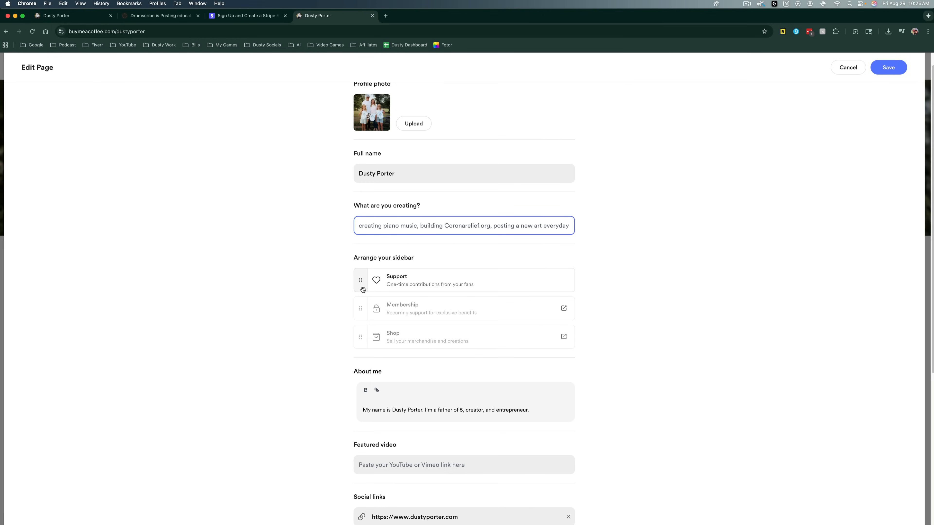
mouse_move(353, 285)
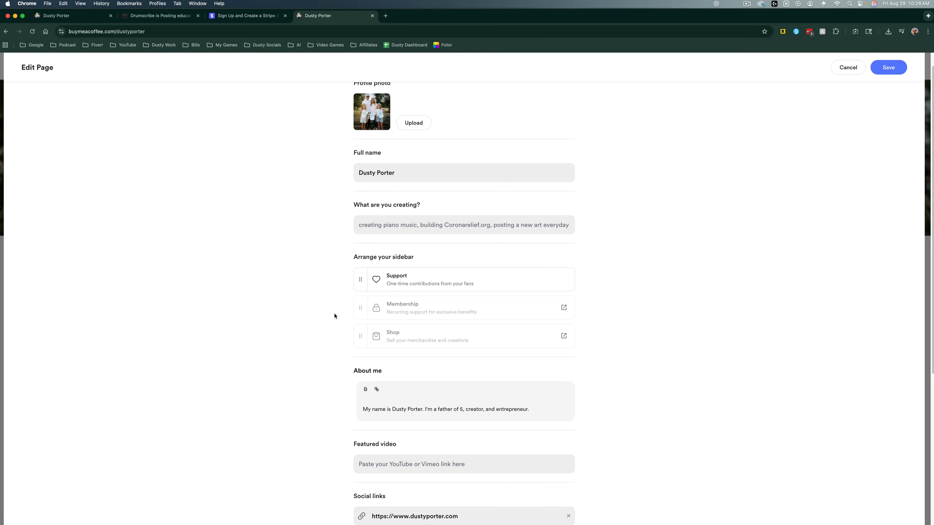
scroll("down", 3)
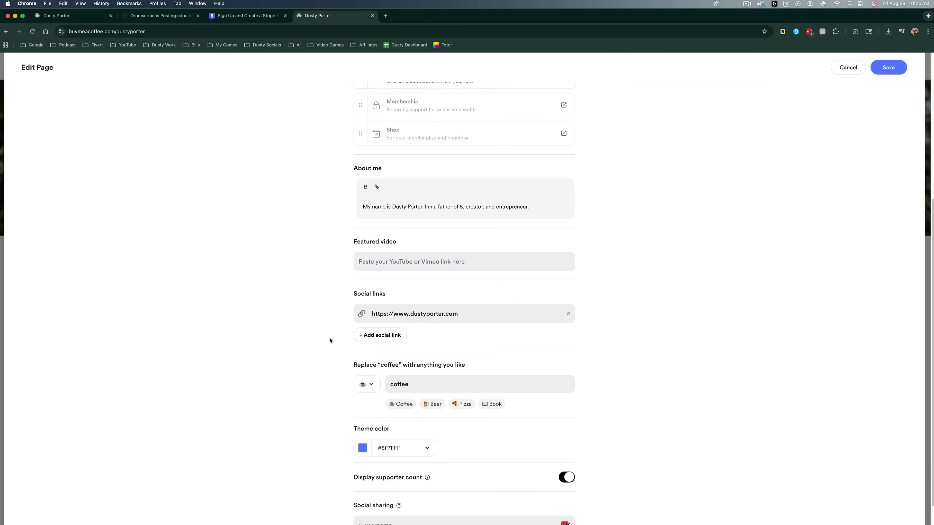
mouse_move(340, 270)
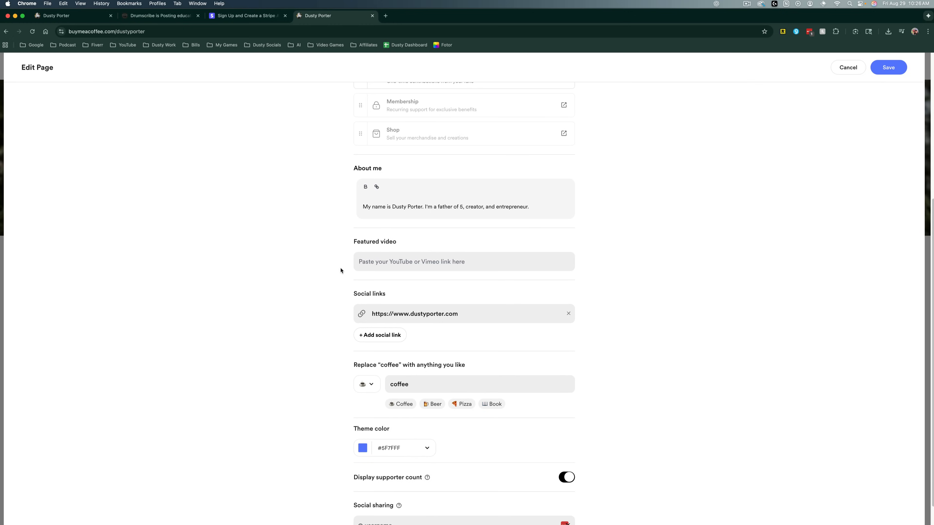
left_click(463, 261)
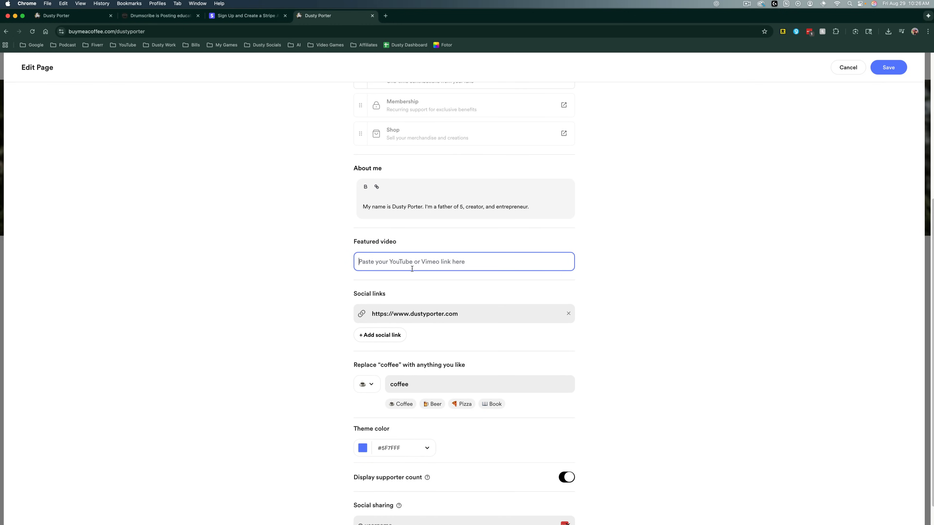
scroll("down", 3)
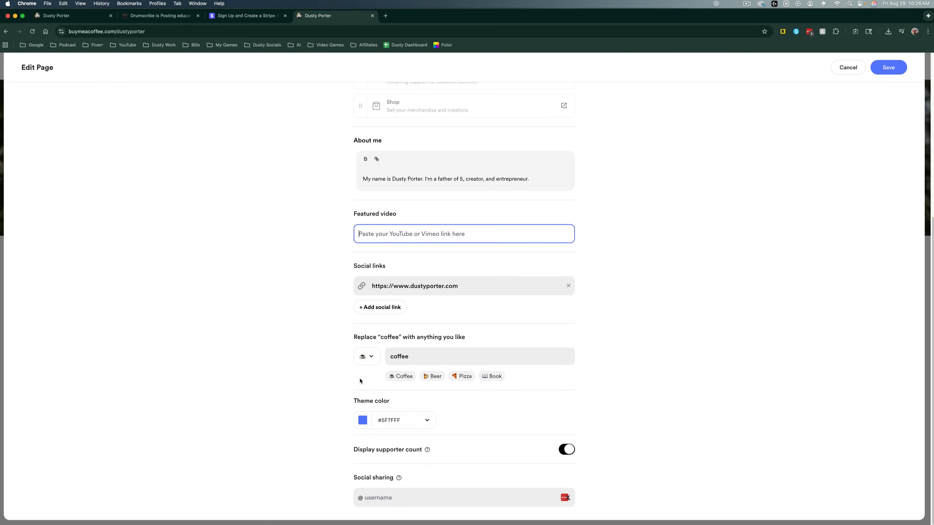
mouse_move(401, 389)
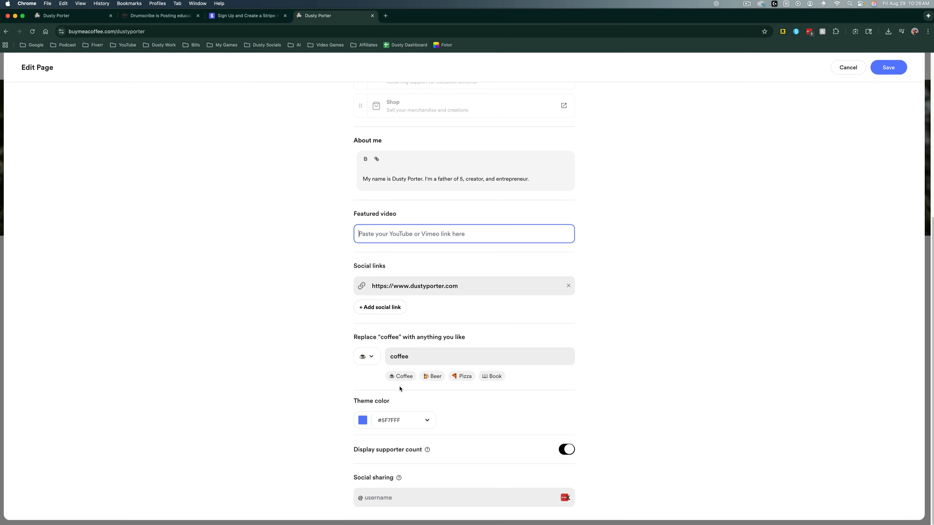
mouse_move(491, 375)
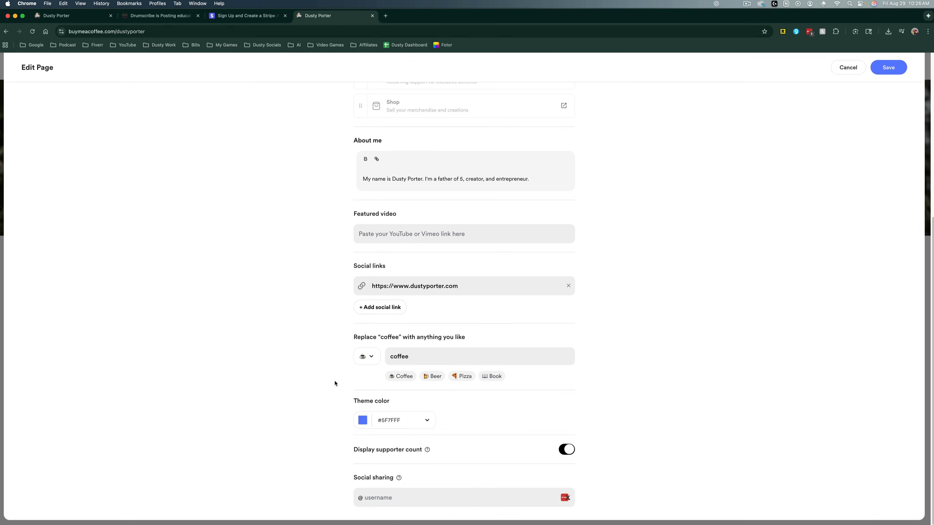
mouse_move(424, 432)
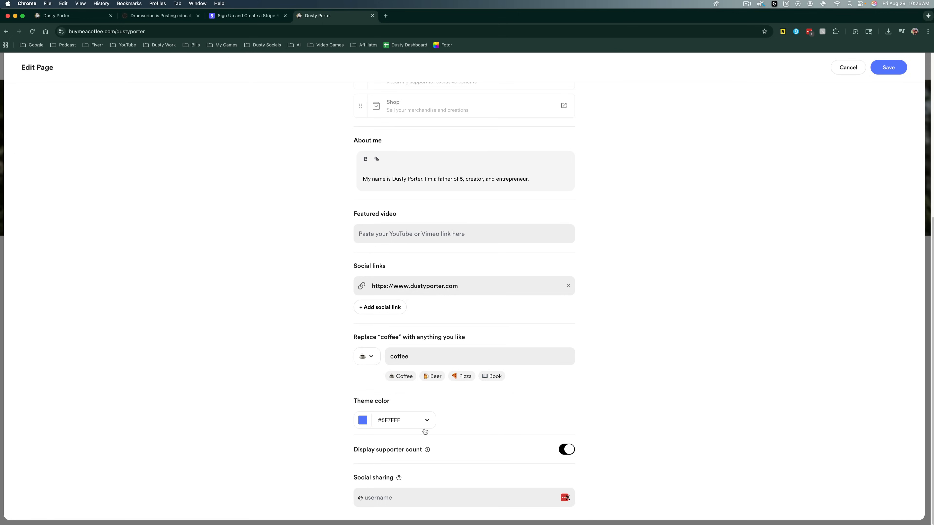
- Set the Teal Dream theme, keep supporter count on, add username 'dustyporter' and save
left_click(392, 419)
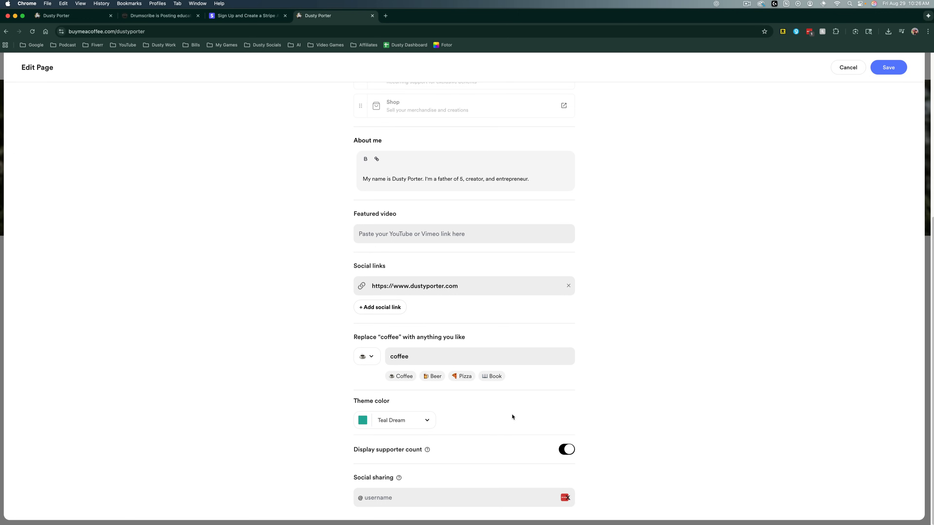
mouse_move(497, 443)
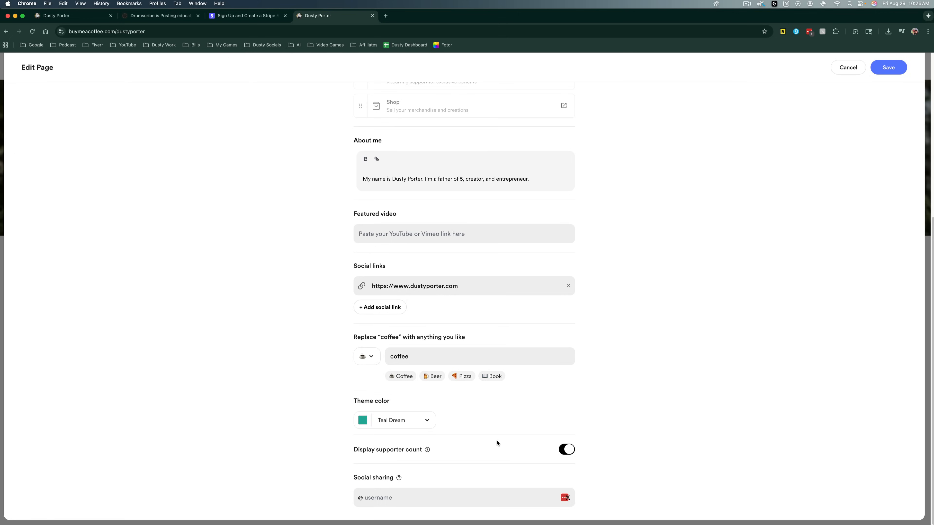
left_click(566, 449)
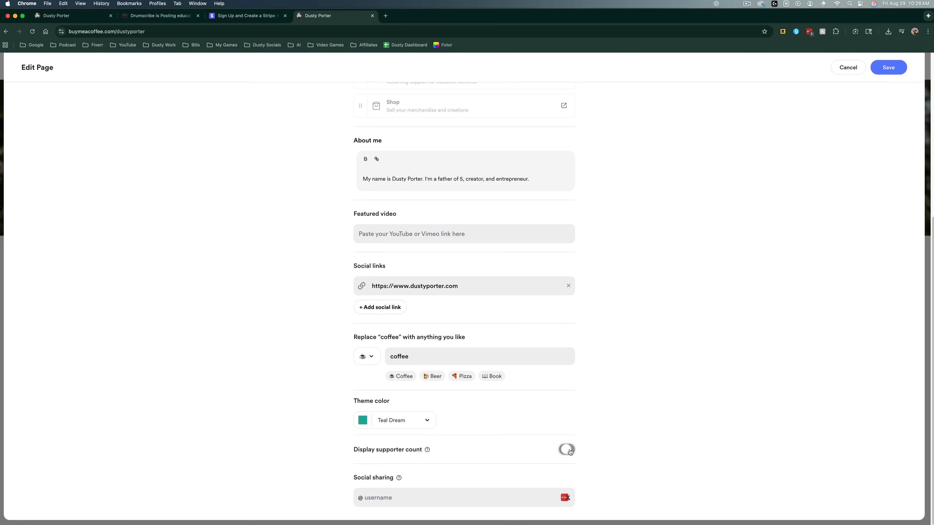
left_click(565, 449)
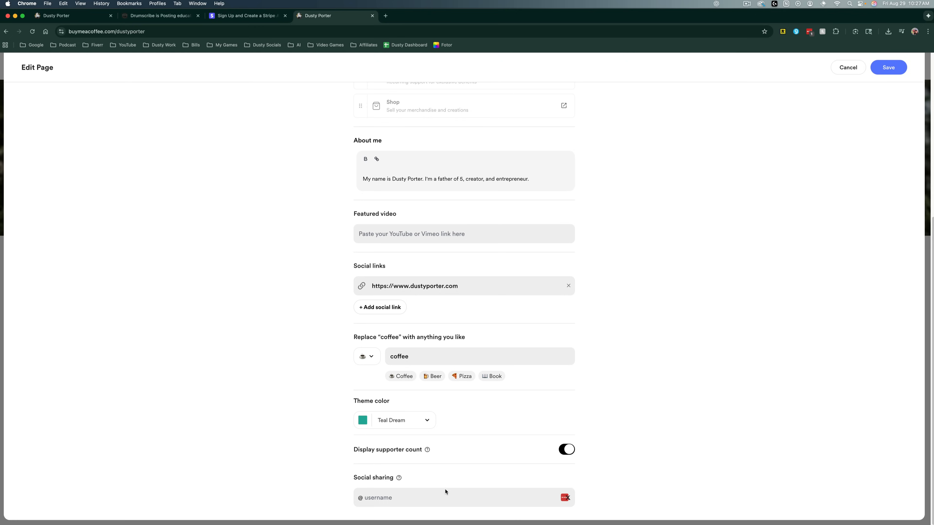
left_click(430, 497)
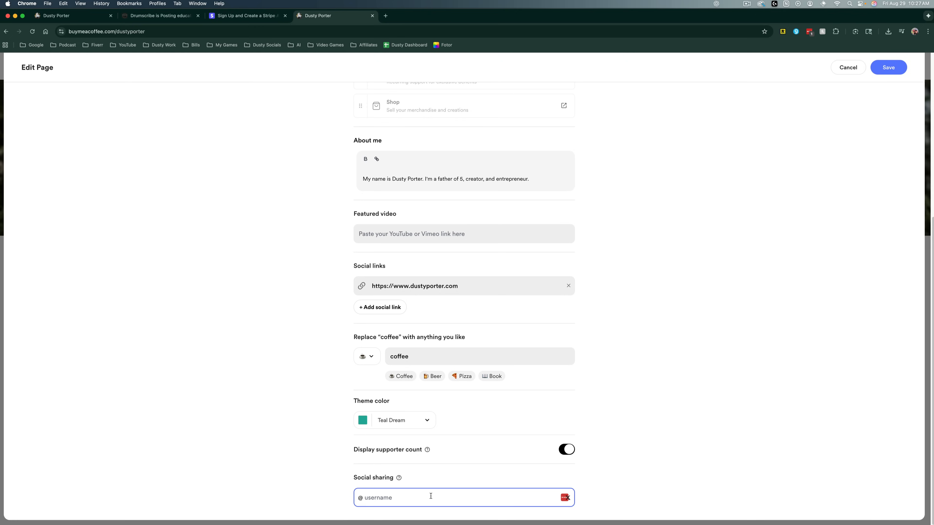
type("d")
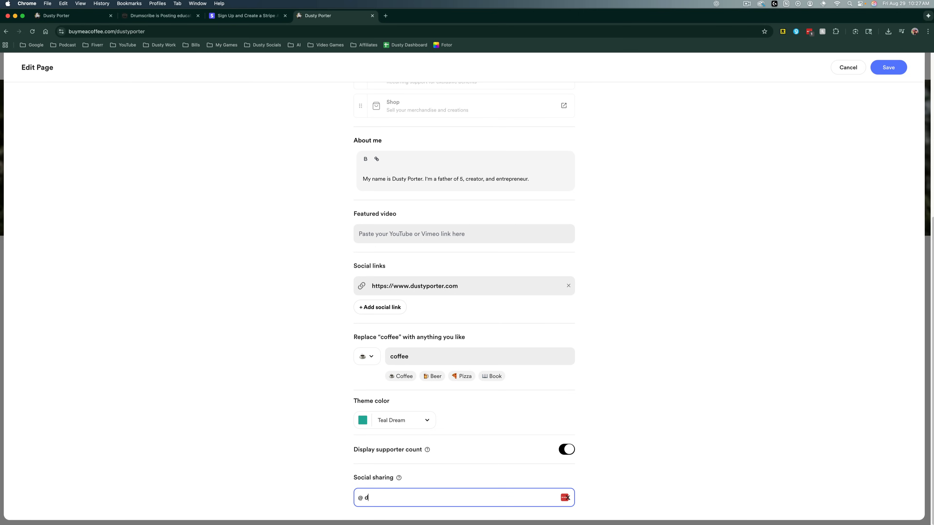
type("ustyporter")
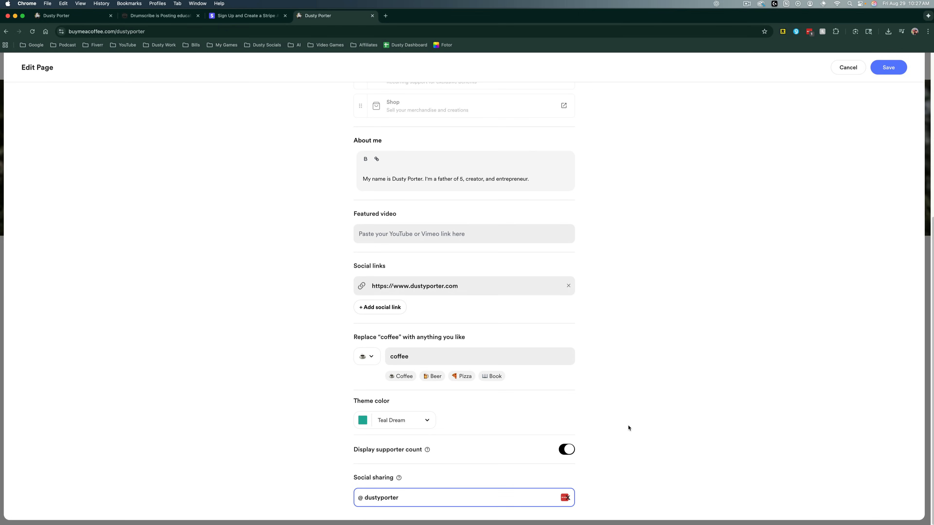
mouse_move(887, 67)
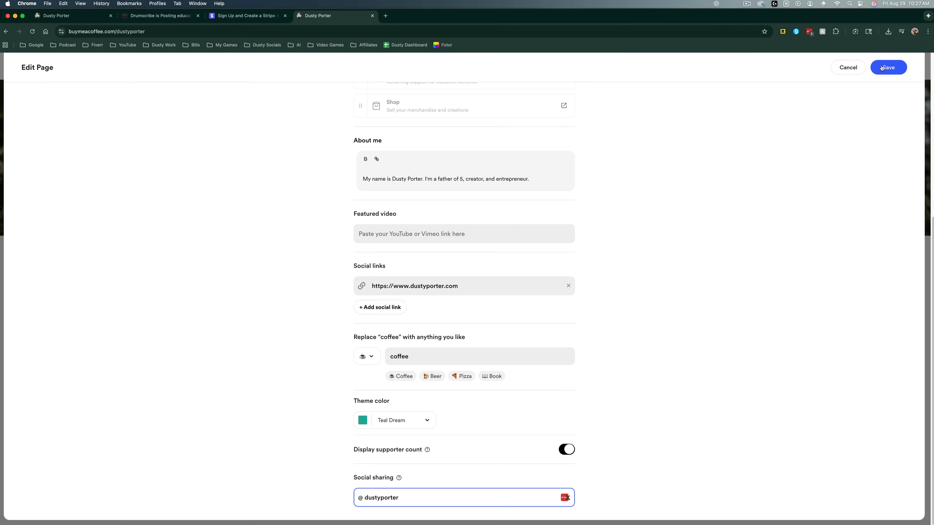
left_click(888, 68)
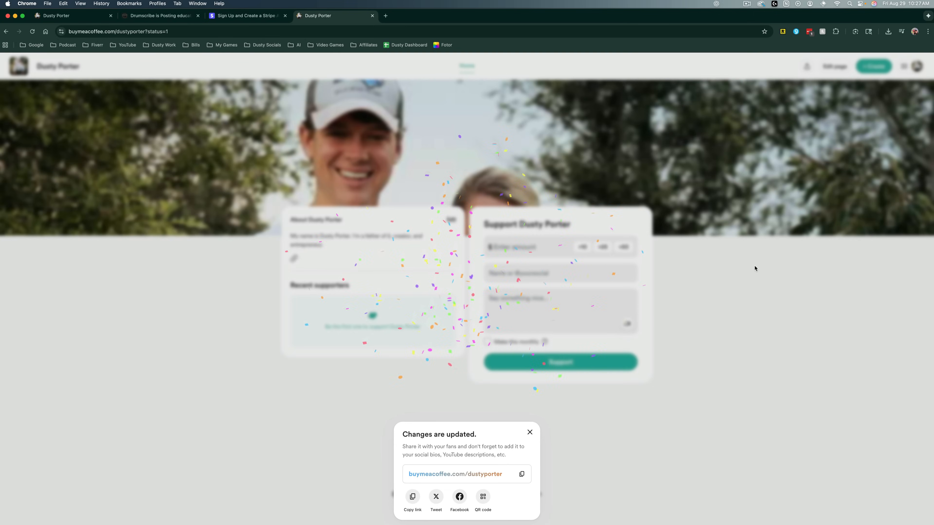
- Dismiss the 'Changes are updated' notice and return to editing the Dusty Porter page
left_click(528, 432)
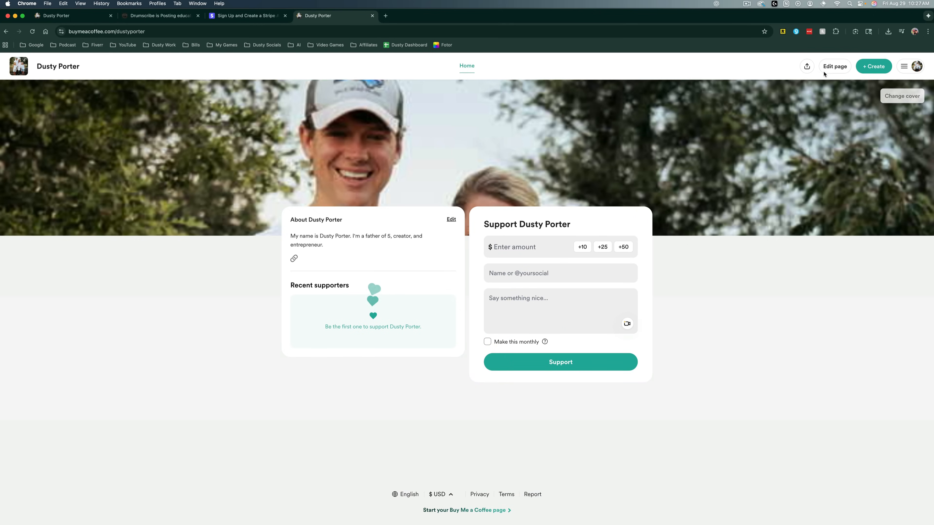
left_click(833, 66)
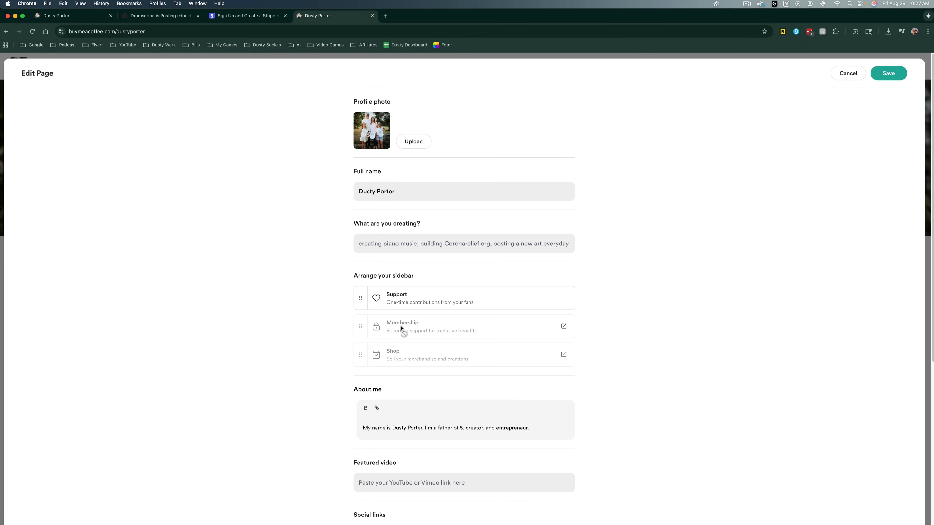
mouse_move(563, 326)
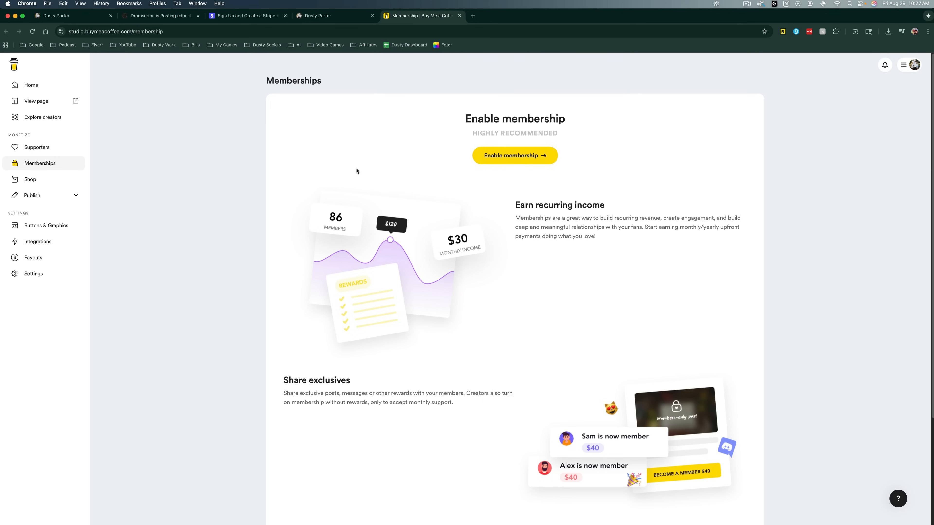
- Enable membership and start describing the Bronze level ($5 monthly, $50 yearly)
left_click(514, 156)
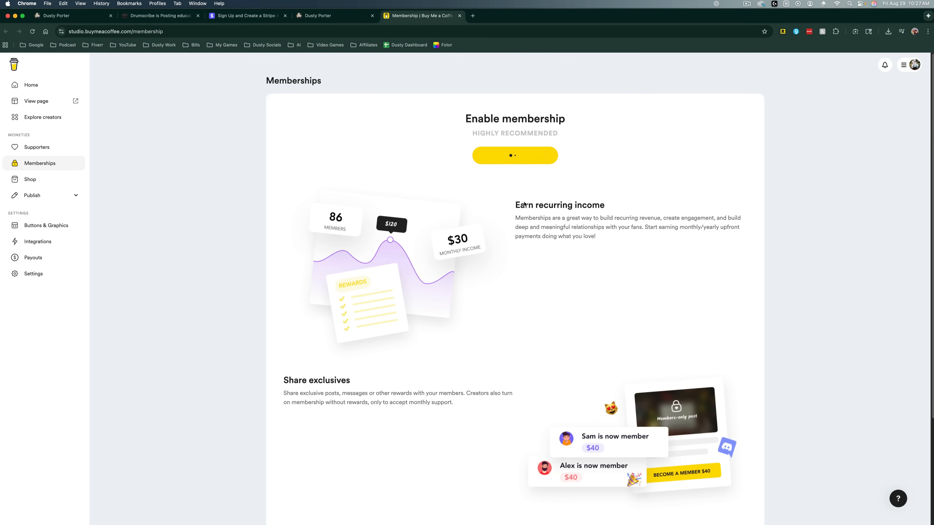
left_click(513, 156)
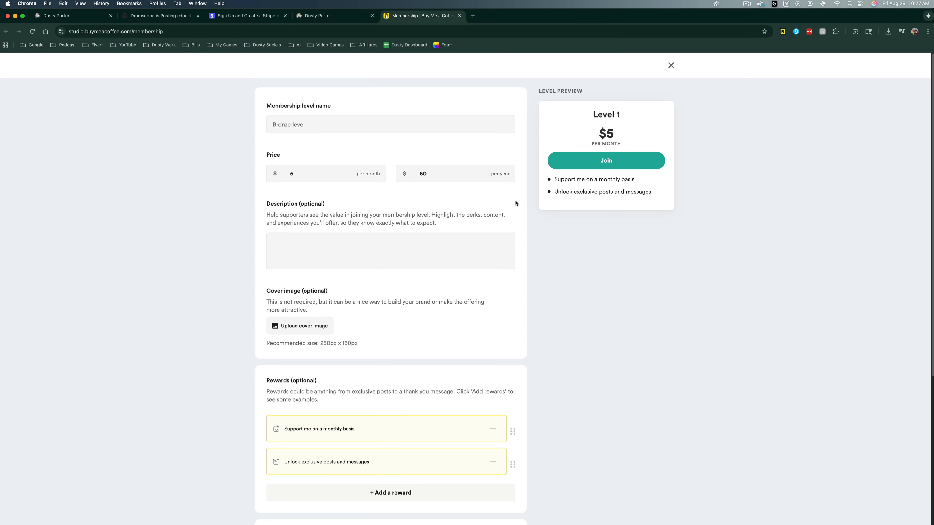
mouse_move(503, 201)
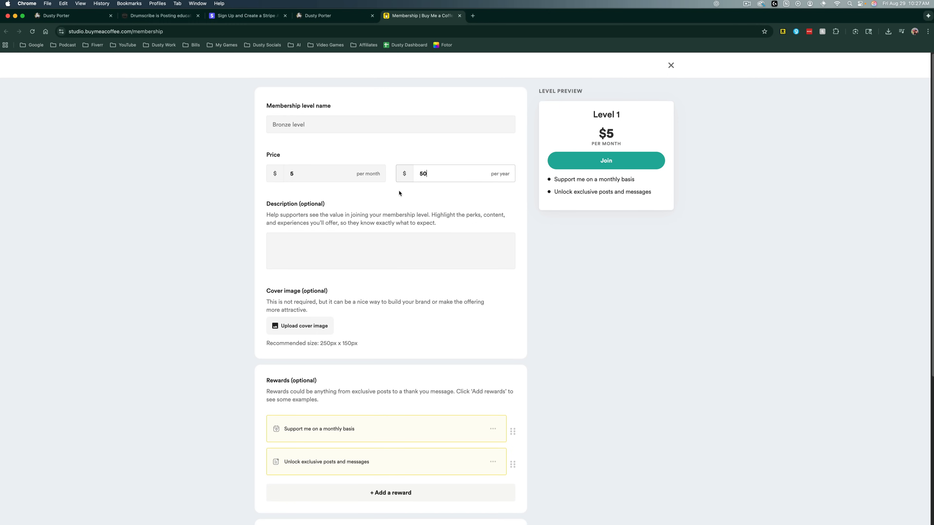
left_click(390, 250)
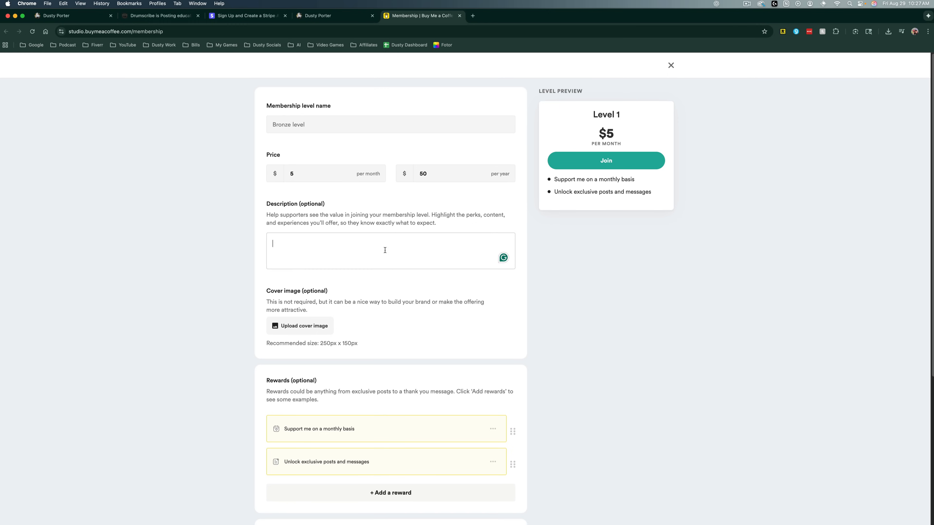
scroll("down", 3)
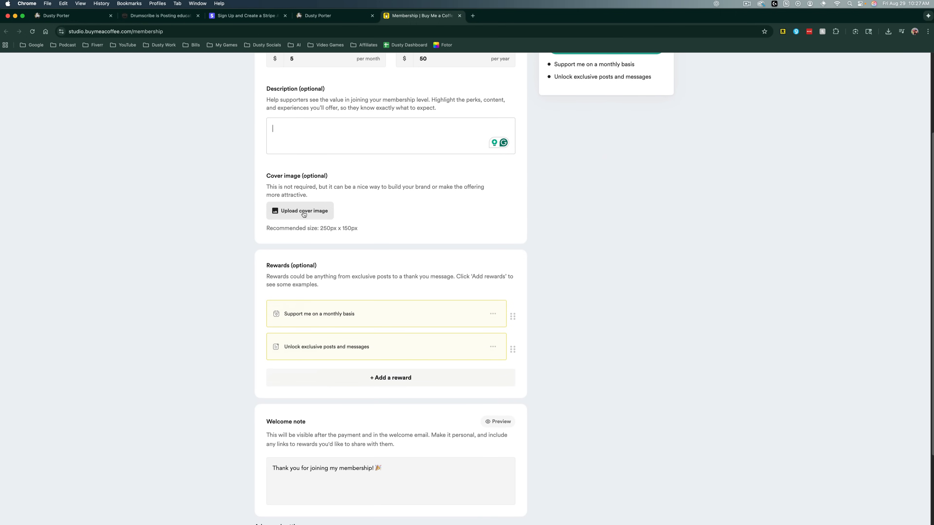
scroll("down", 3)
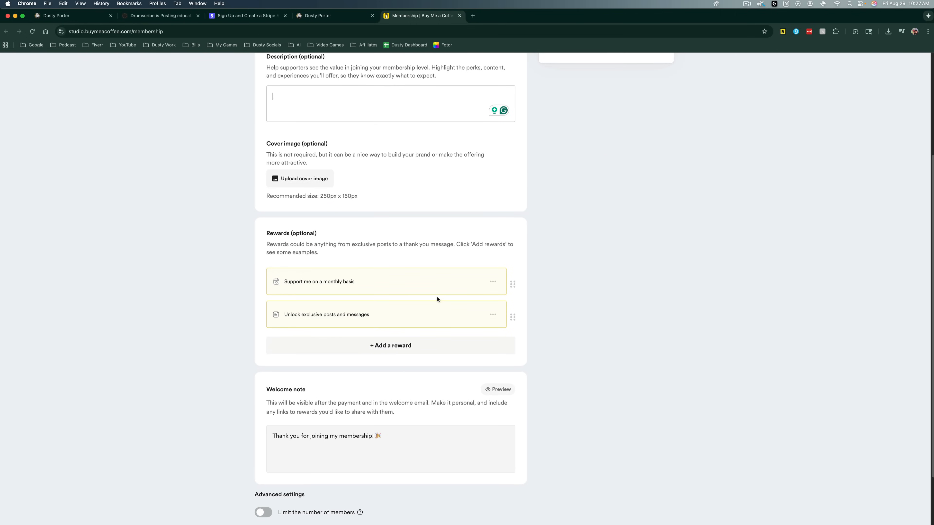
- Review the member rewards list and preview the Bronze welcome note
left_click(390, 346)
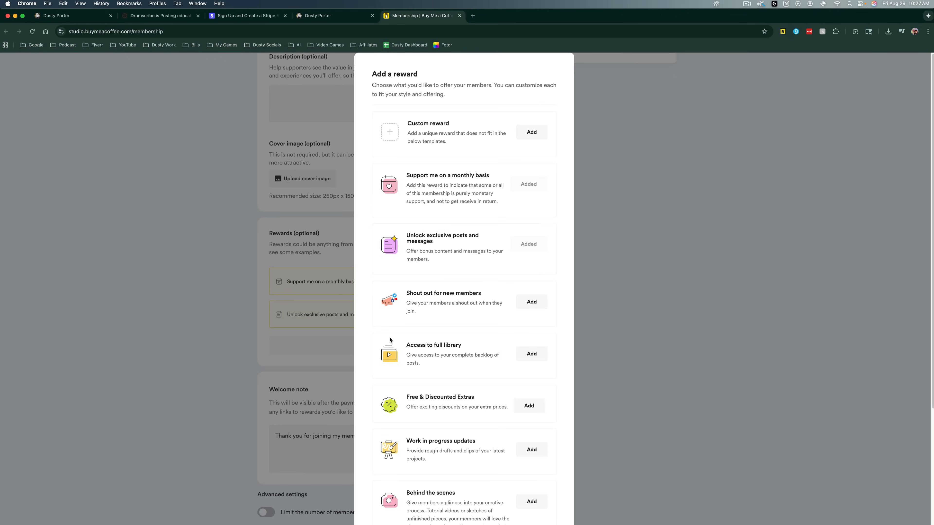
mouse_move(440, 358)
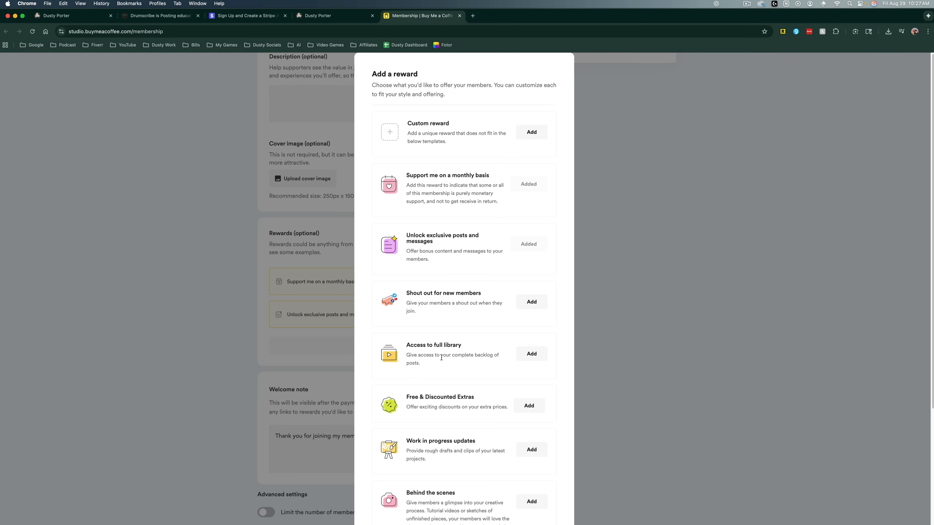
mouse_move(510, 148)
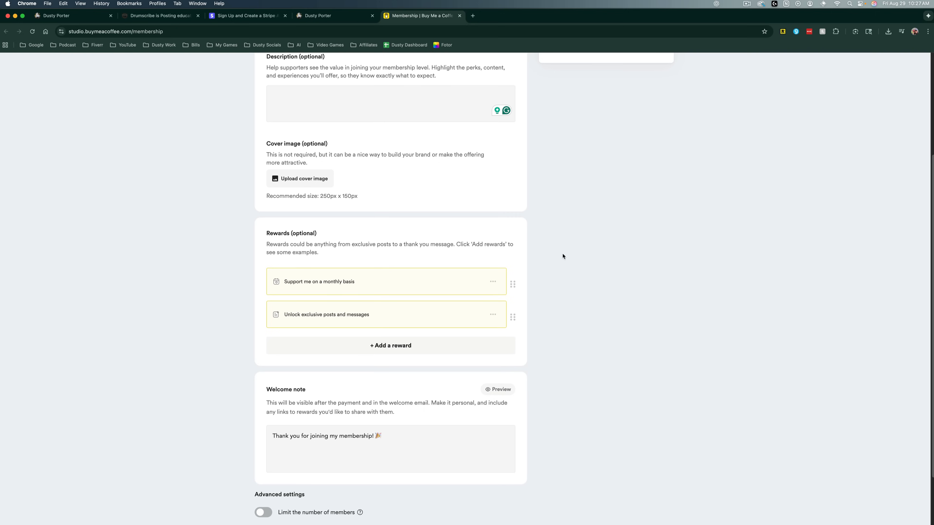
scroll("down", 3)
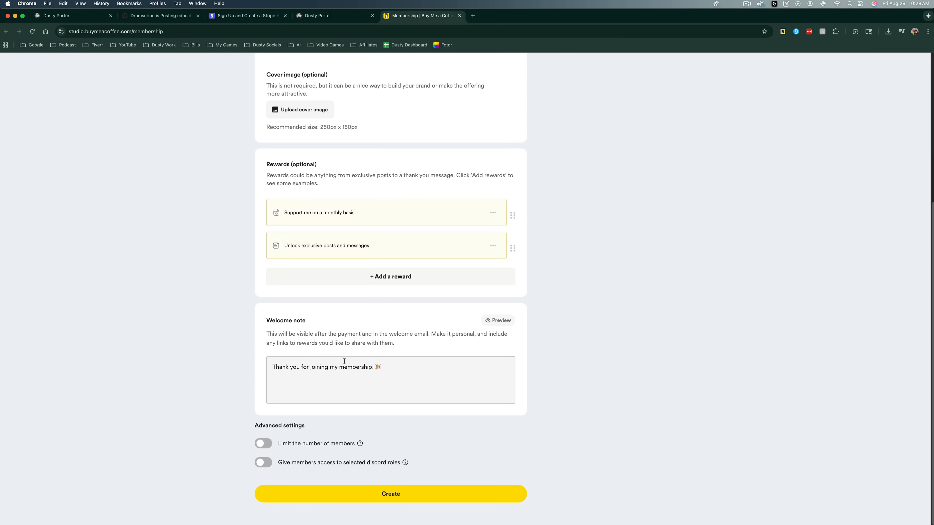
mouse_move(483, 327)
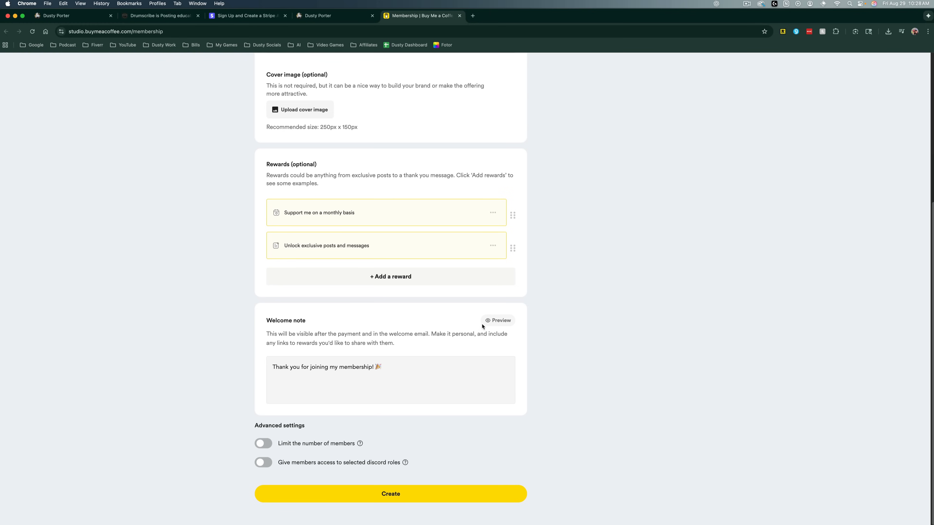
left_click(497, 321)
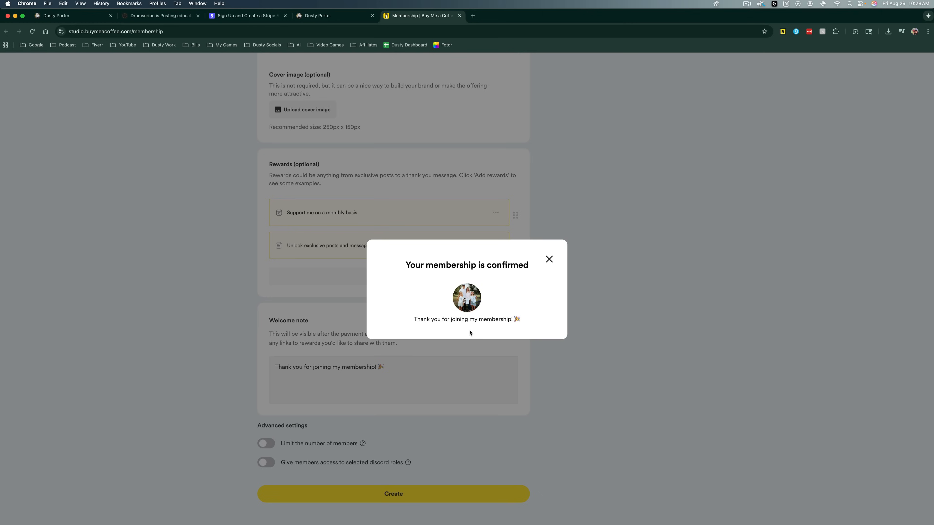
left_click(549, 259)
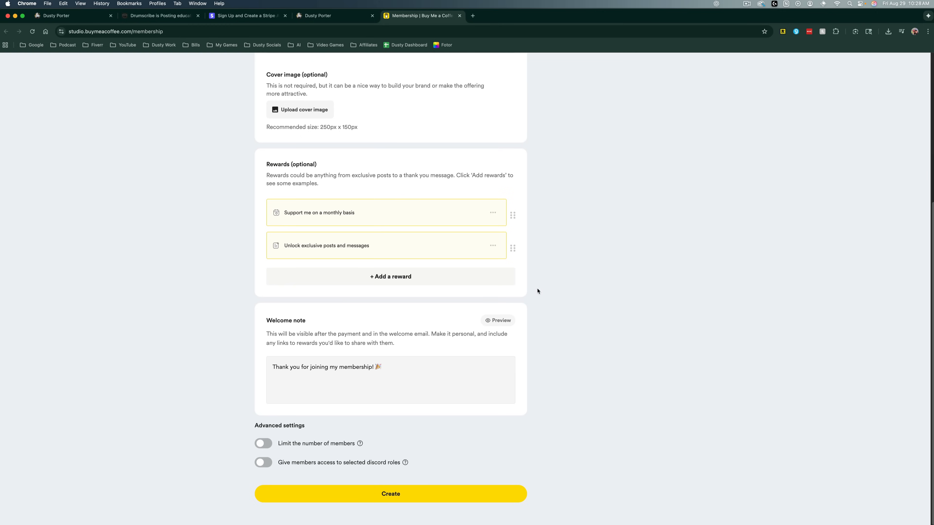
mouse_move(278, 444)
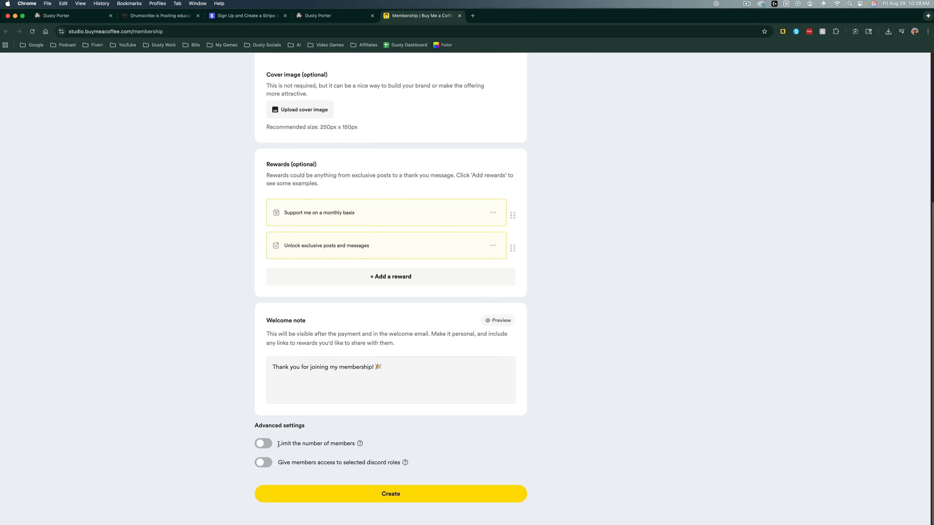
- Leave member numbers unlimited and grant Bronze members access to selected Discord roles
left_click(262, 443)
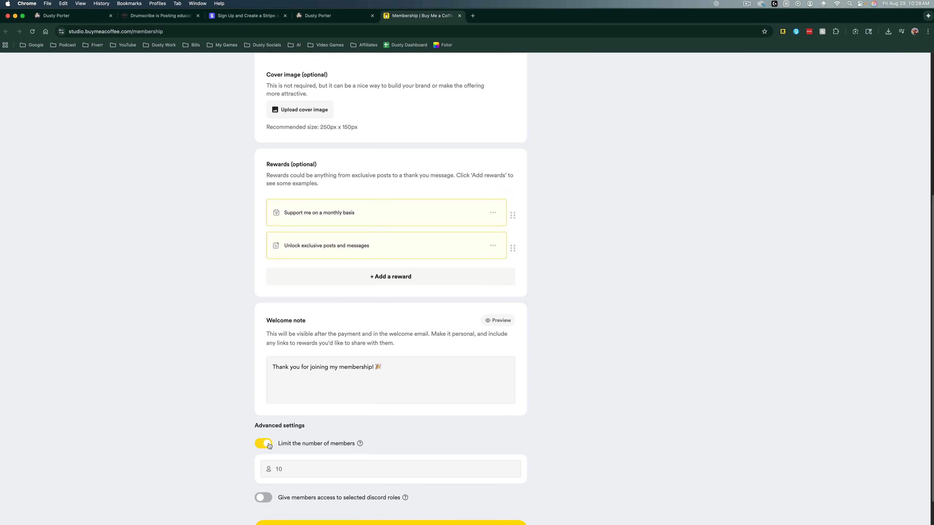
left_click(263, 443)
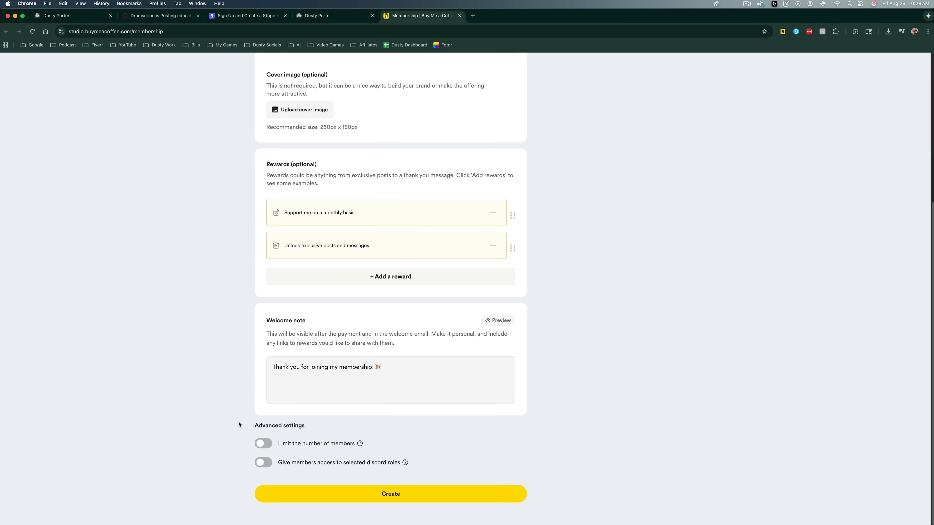
left_click(264, 463)
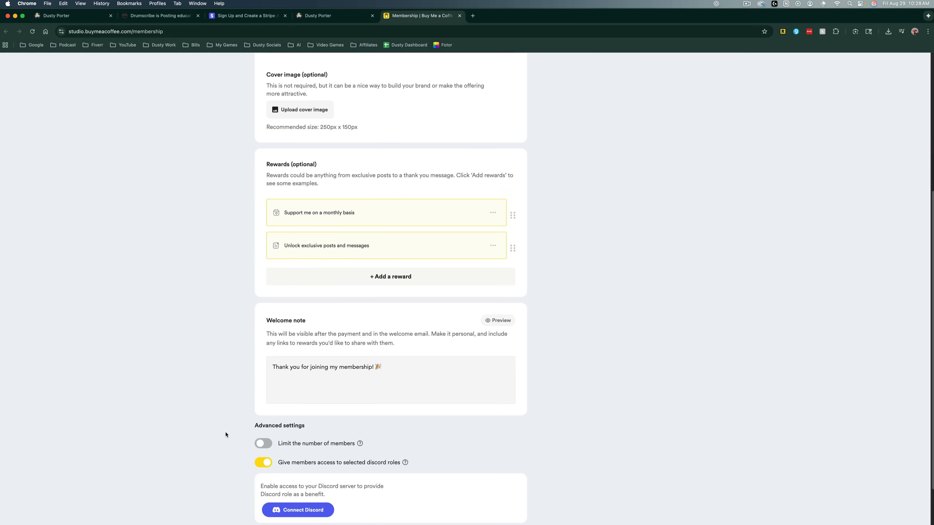
scroll("down", 3)
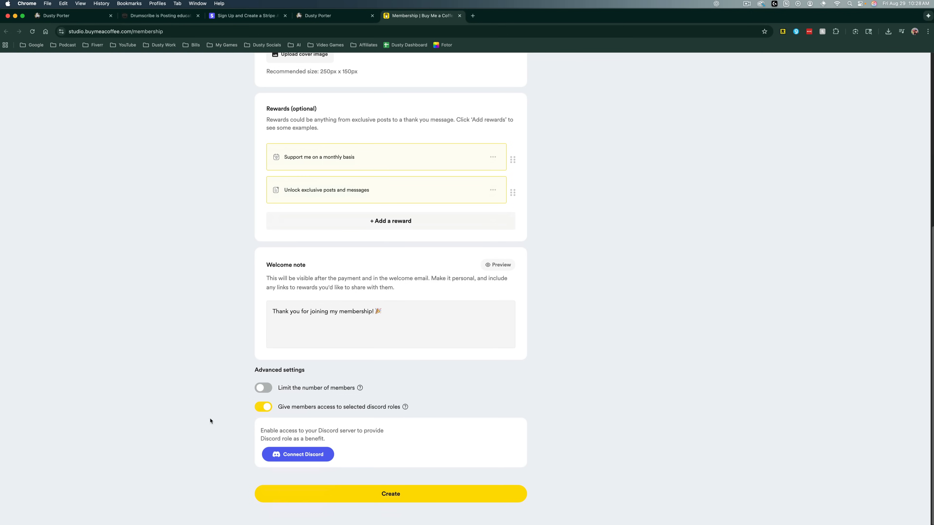
mouse_move(186, 398)
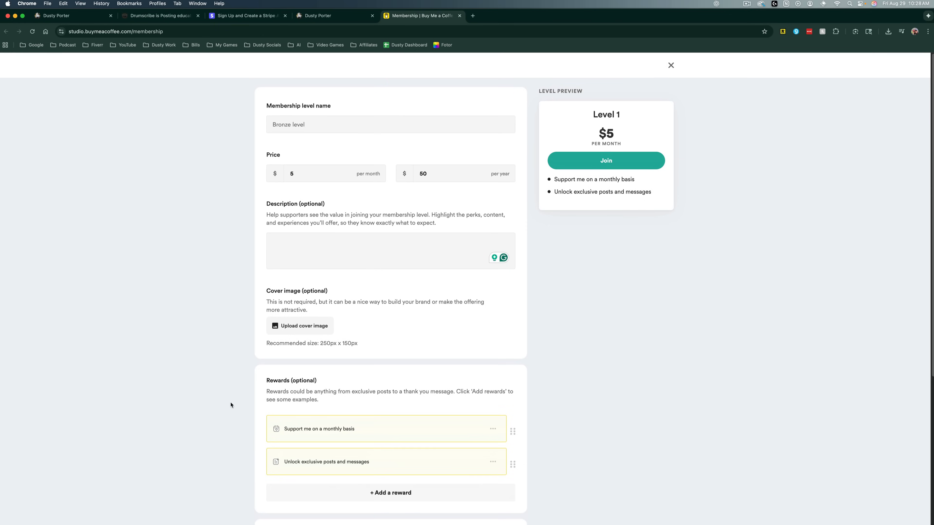
mouse_move(222, 398)
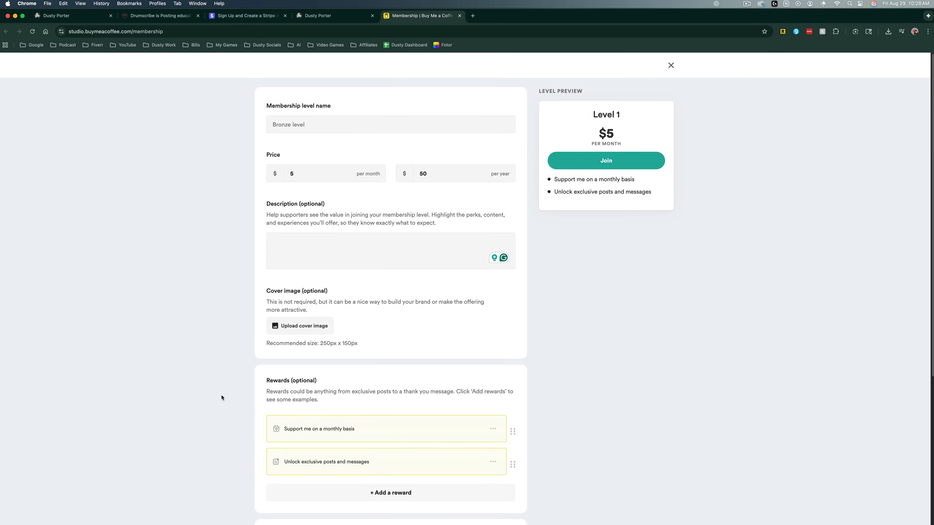
- Glance at the Drumscribe example page before returning to the Edit Page form
scroll("down", 3)
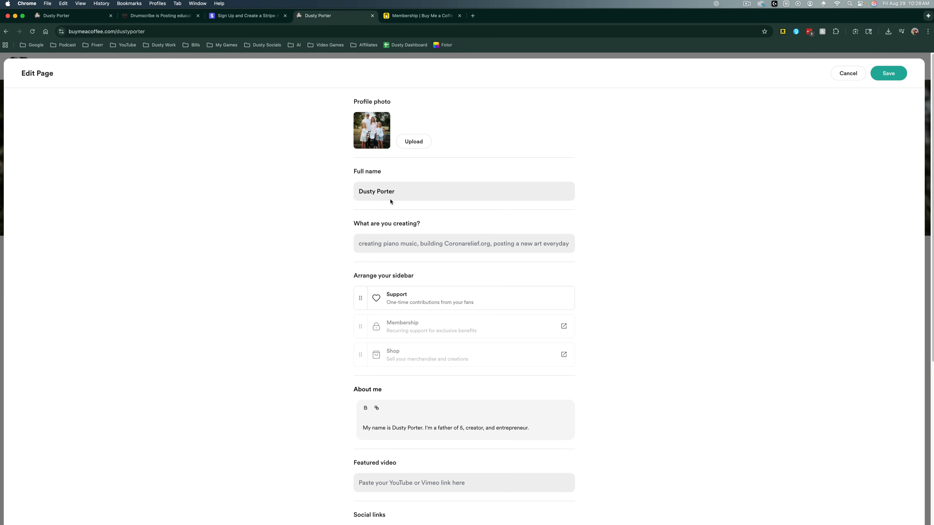
left_click(157, 16)
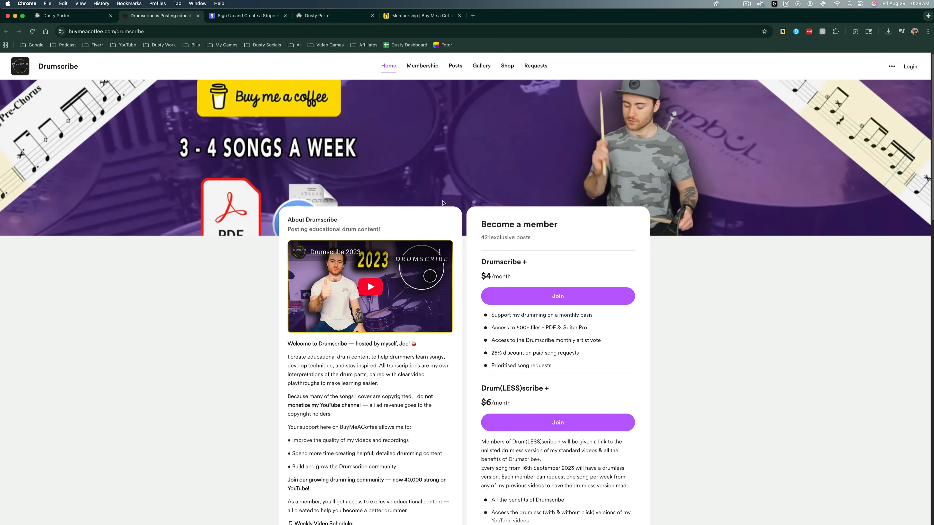
scroll("down", 3)
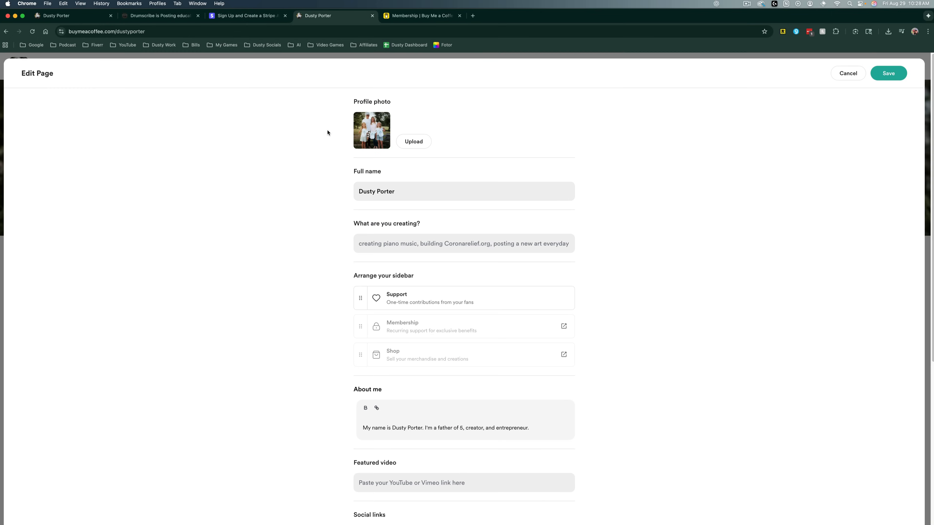
mouse_move(300, 241)
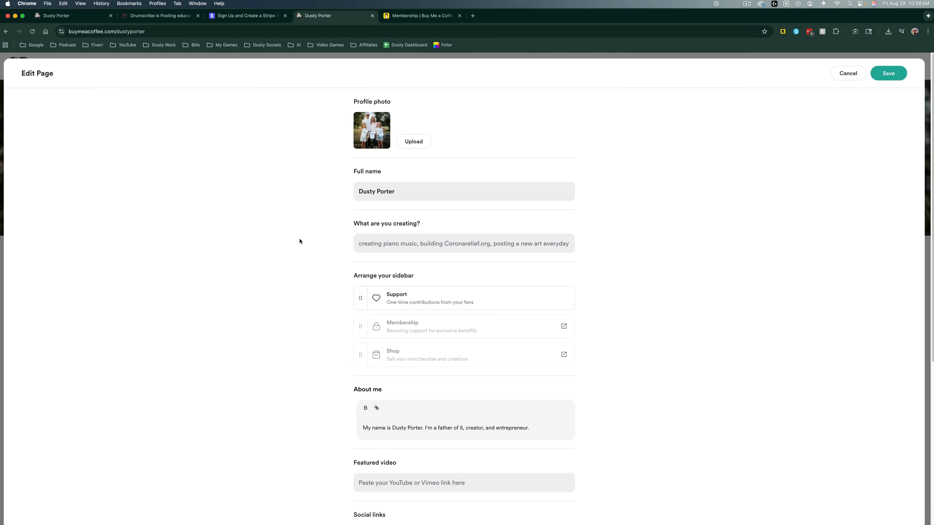
mouse_move(526, 292)
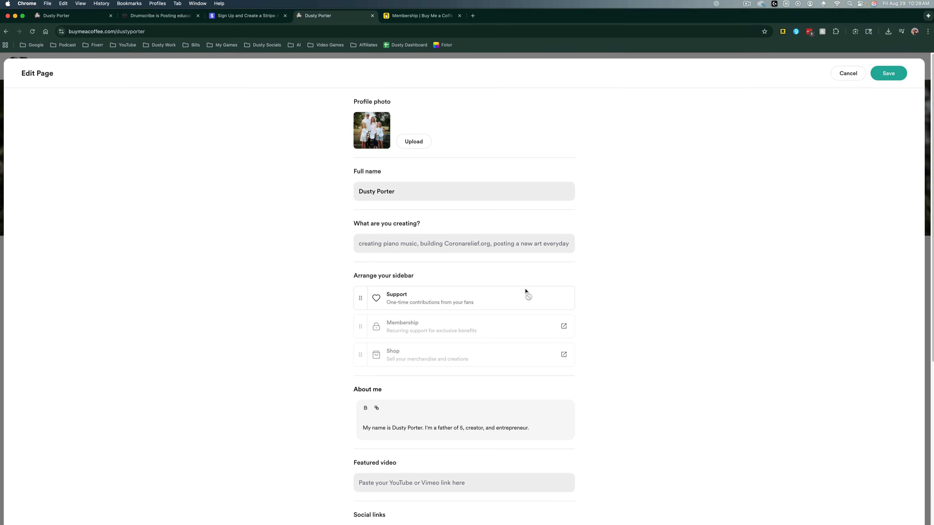
mouse_move(565, 384)
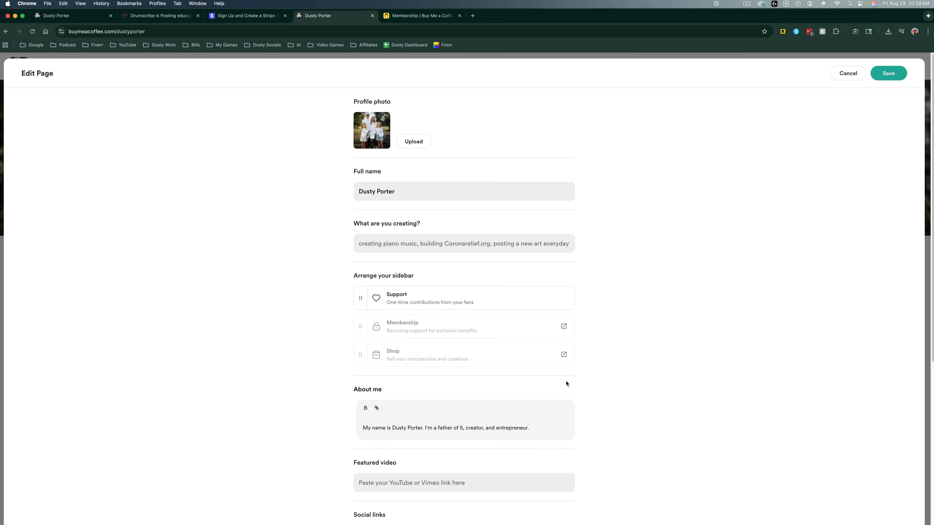
- Start a $10 Exclusive printed Tee physical-good listing asking for shipping address and size
left_click(472, 15)
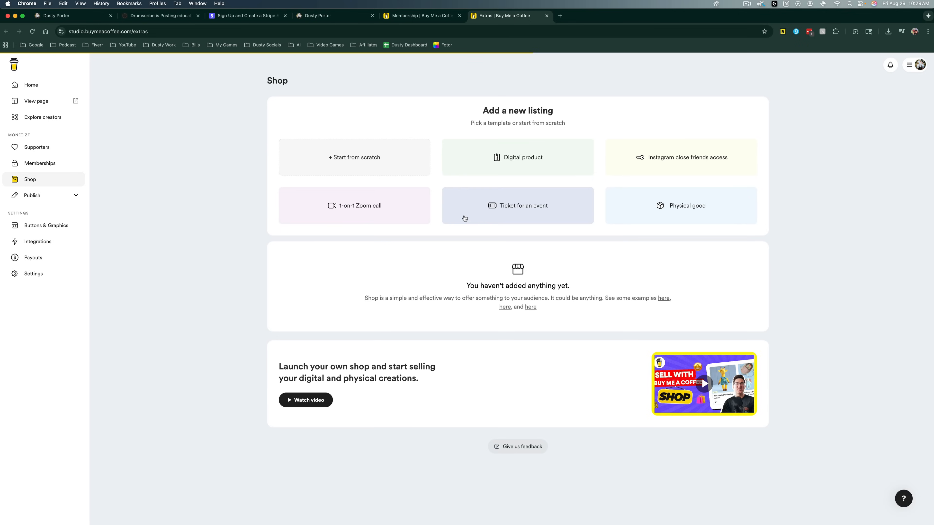
mouse_move(584, 183)
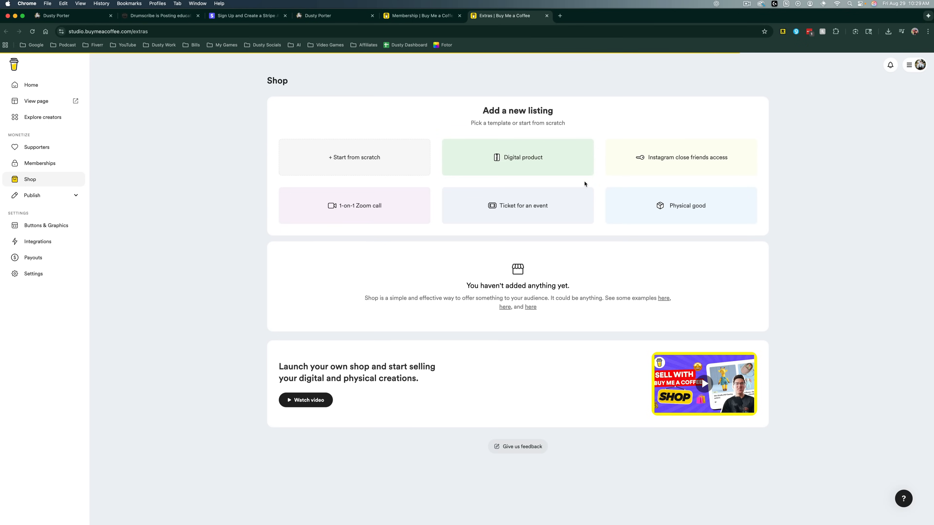
mouse_move(354, 153)
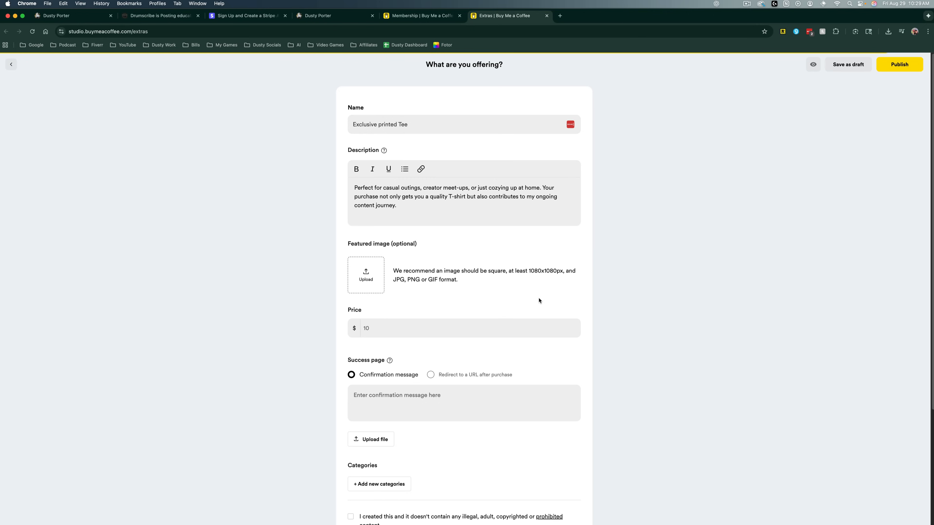
mouse_move(531, 290)
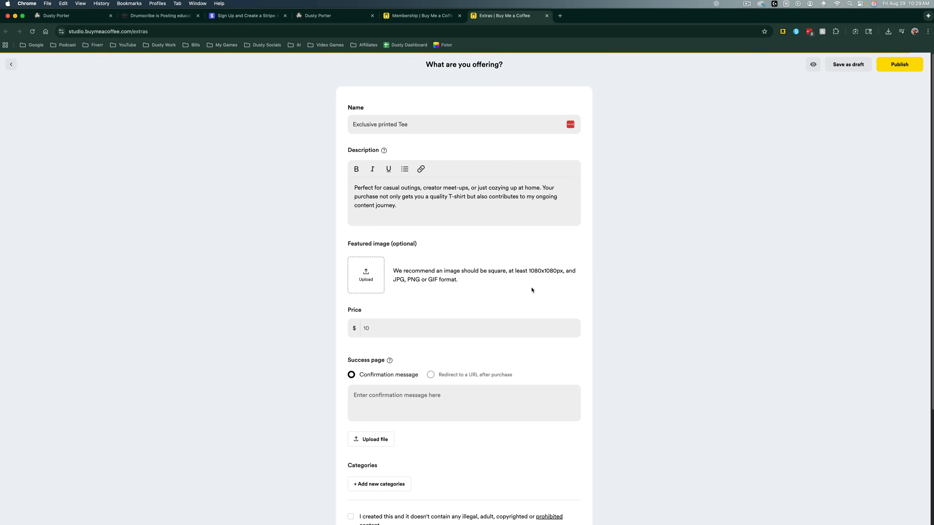
mouse_move(555, 247)
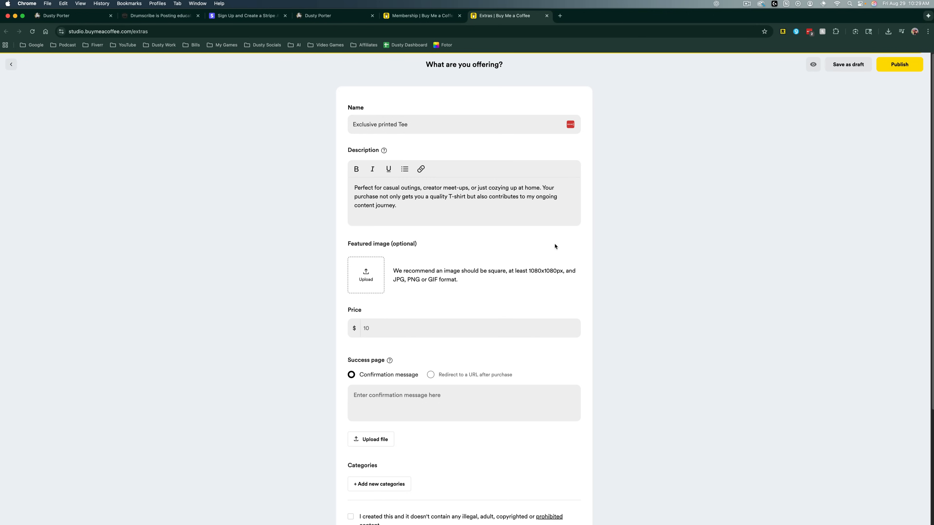
scroll("down", 3)
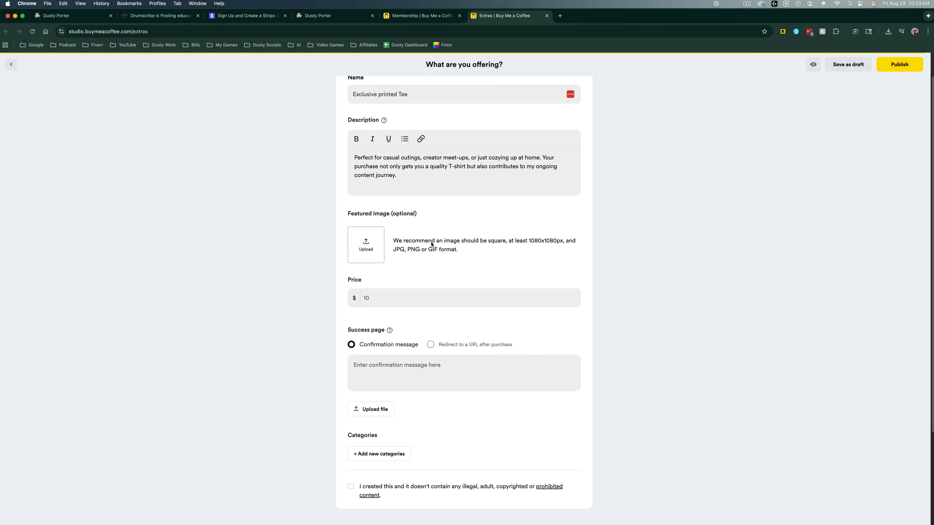
scroll("down", 3)
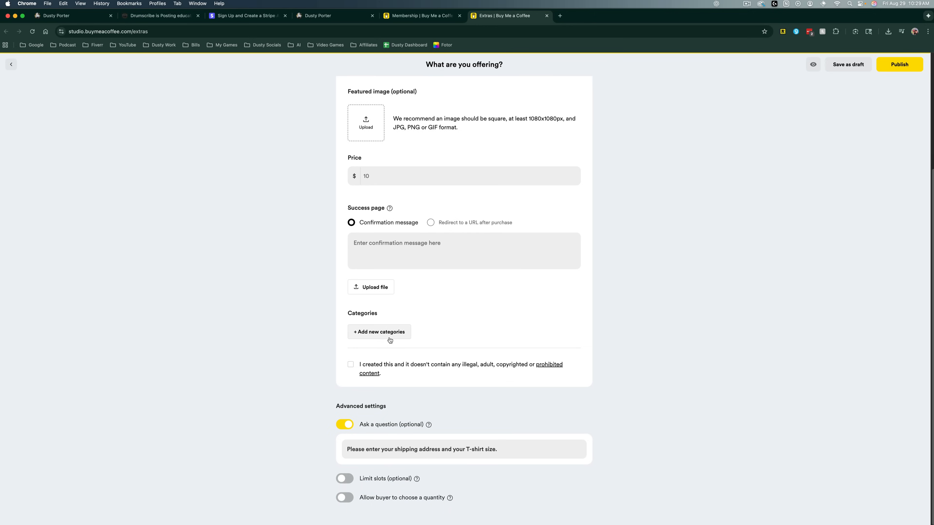
mouse_move(302, 183)
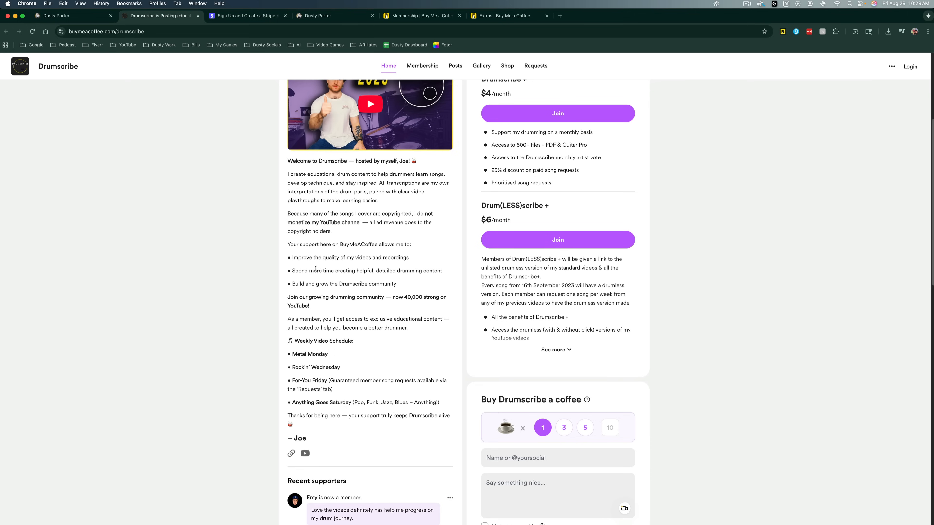
- View Drumscribe's WRM2-4 warm-up PDF shop item, then return to the Dusty Porter page
scroll("down", 3)
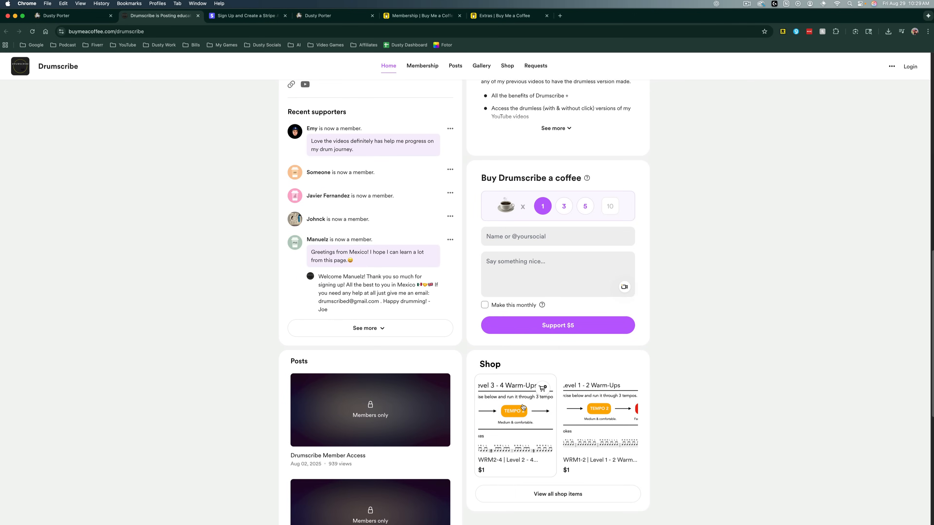
left_click(514, 409)
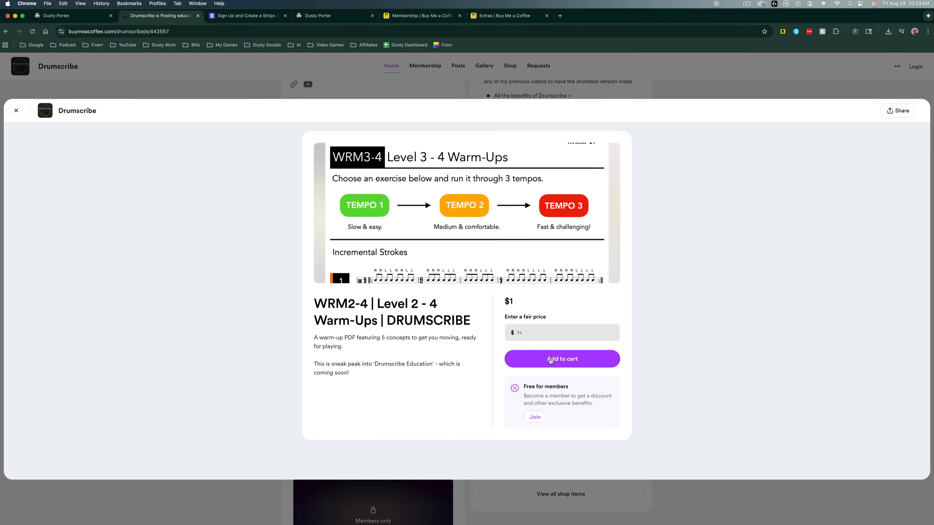
left_click(313, 15)
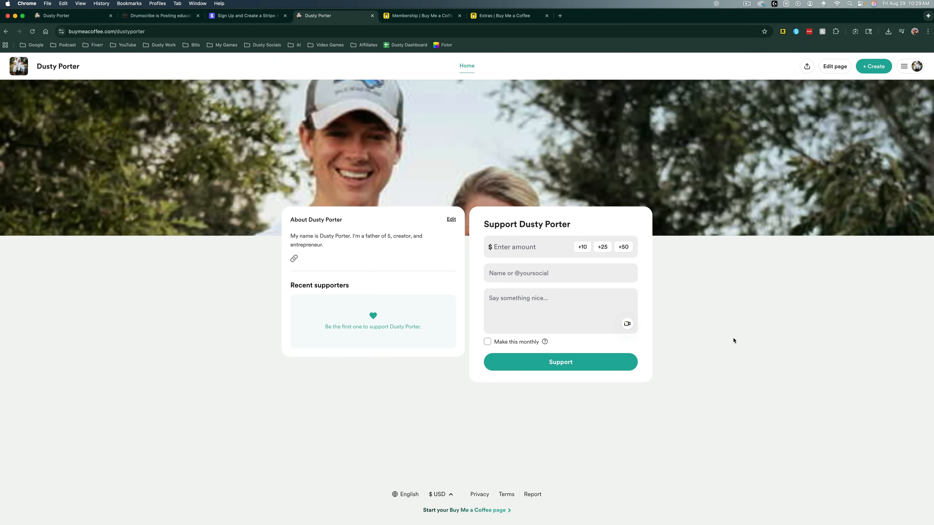
mouse_move(715, 323)
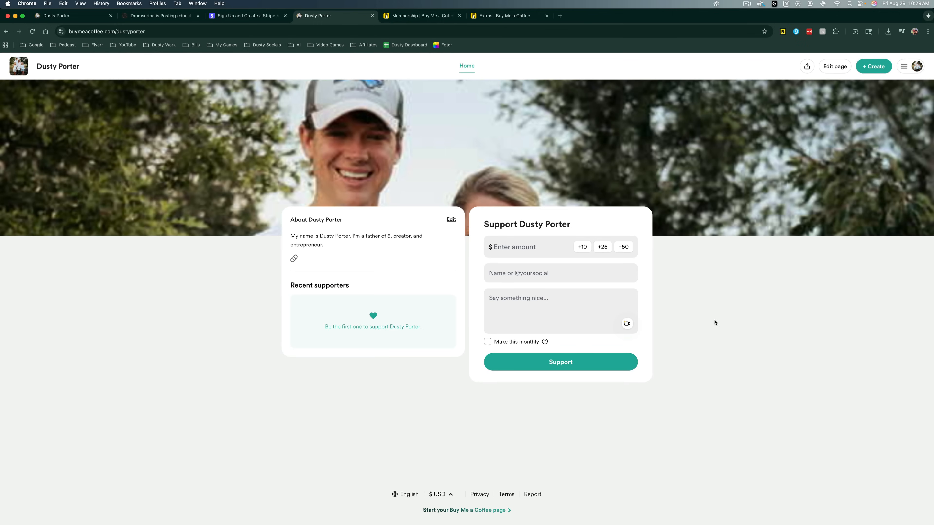
mouse_move(698, 313)
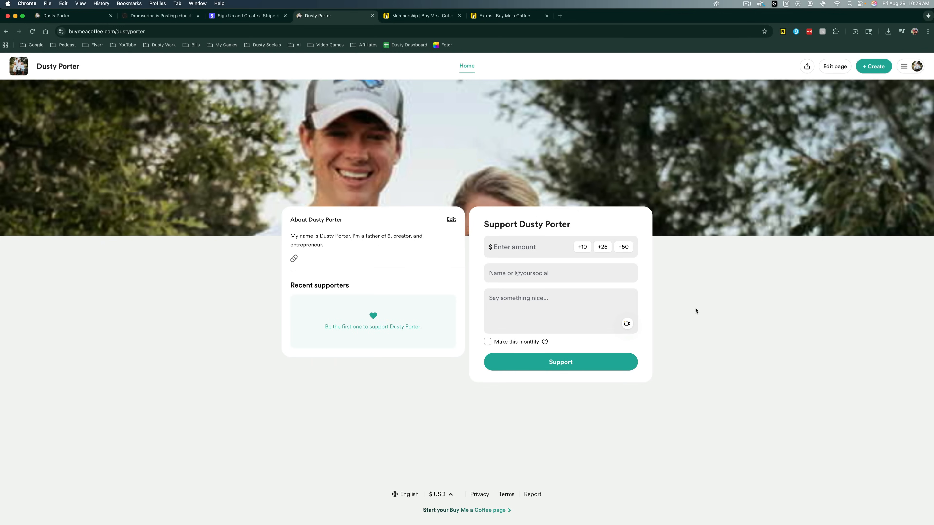
mouse_move(692, 308)
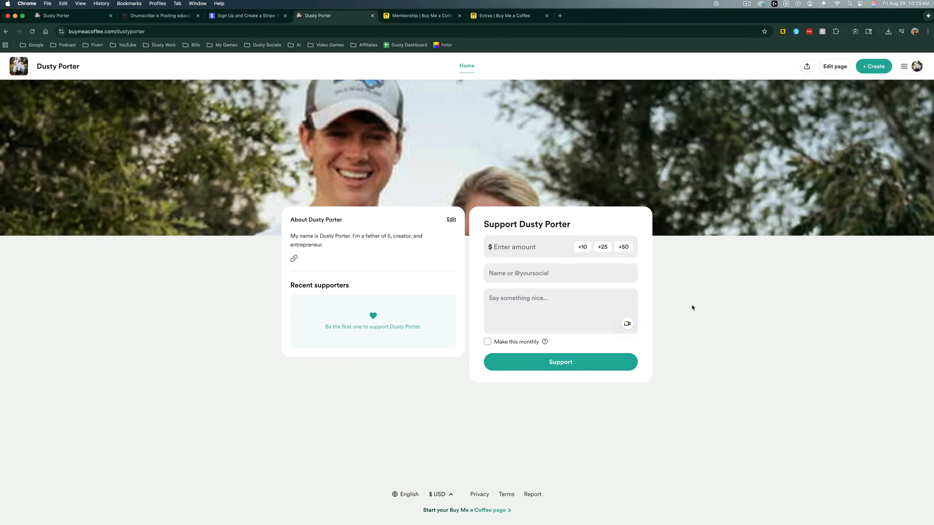